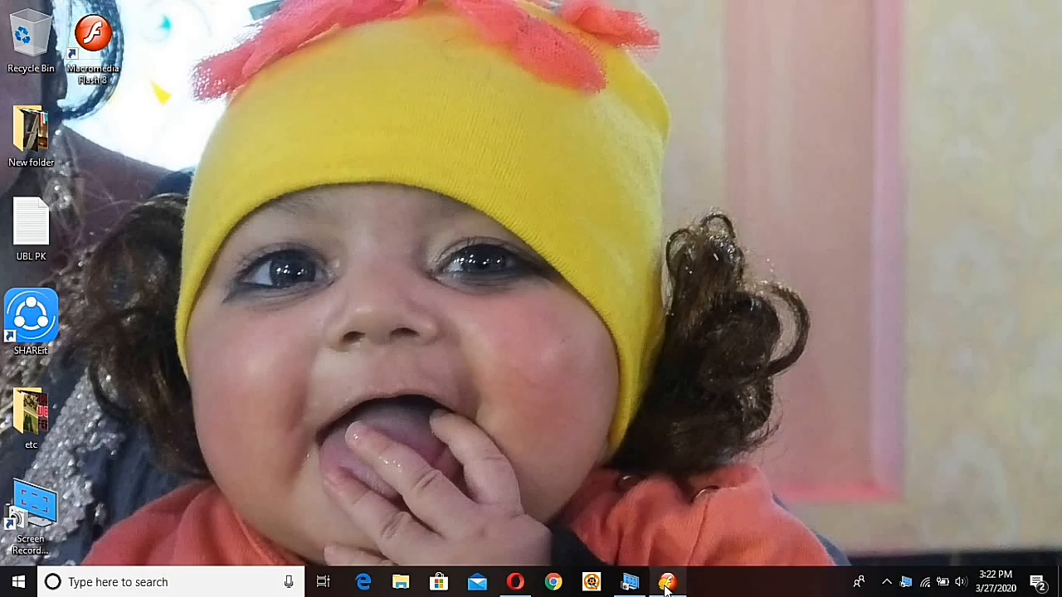
Launch Flash 8 and create a new blank Flash Document via File > New.
click(680, 583)
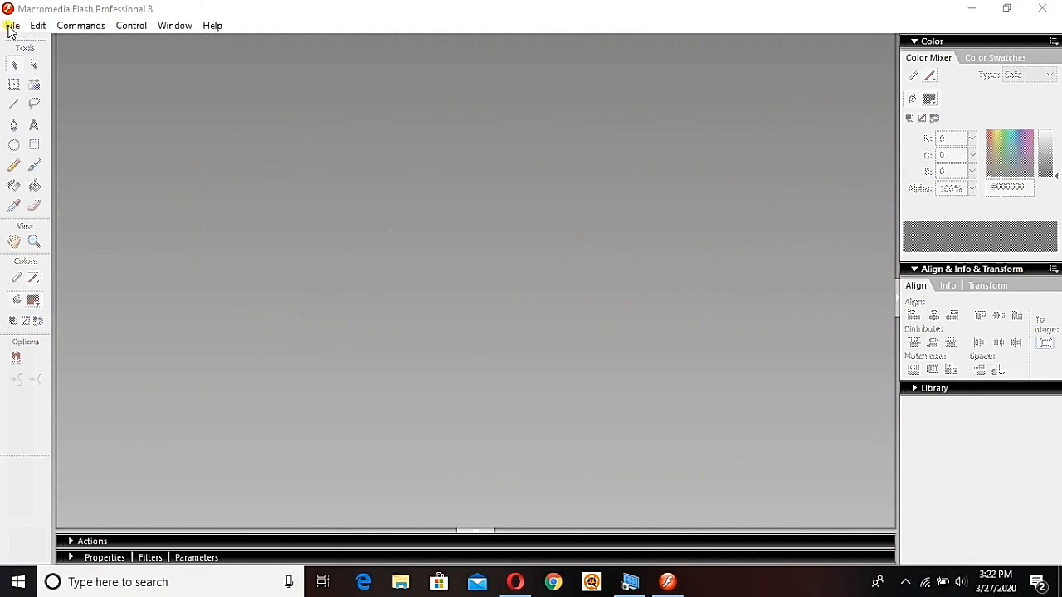
click(10, 25)
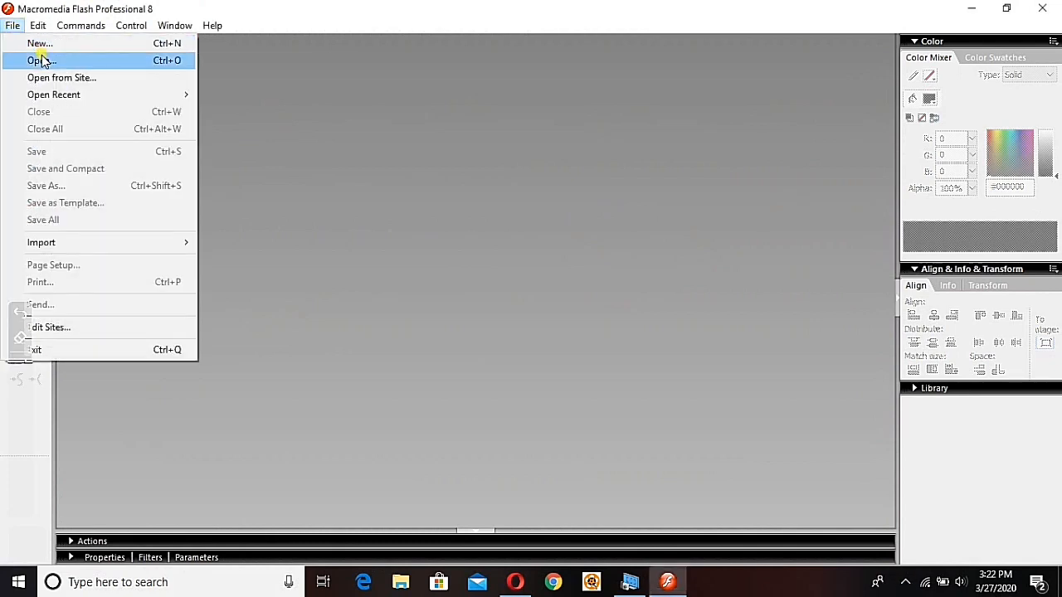
click(40, 44)
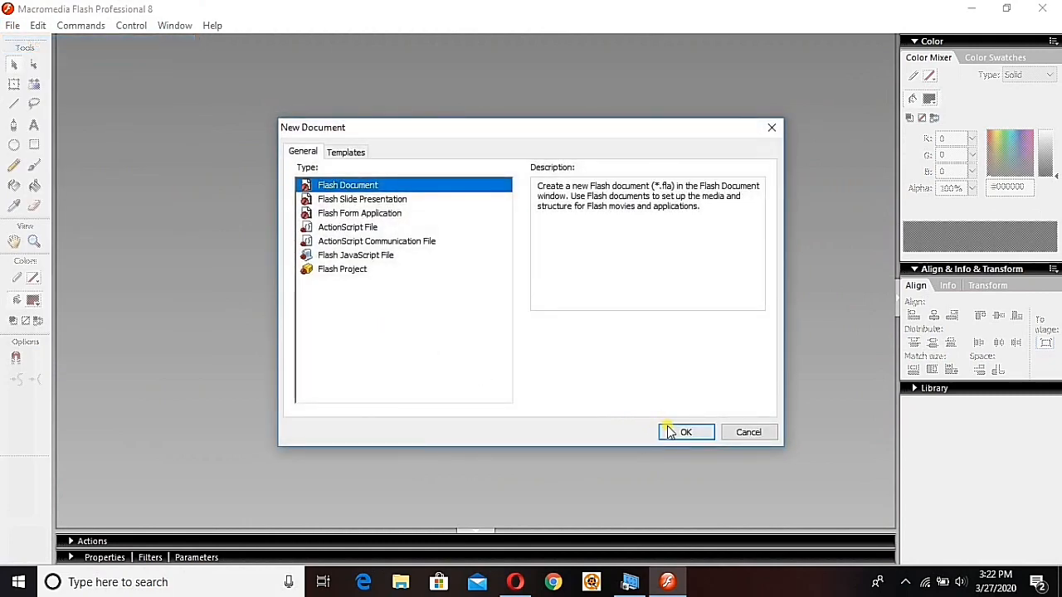
click(685, 431)
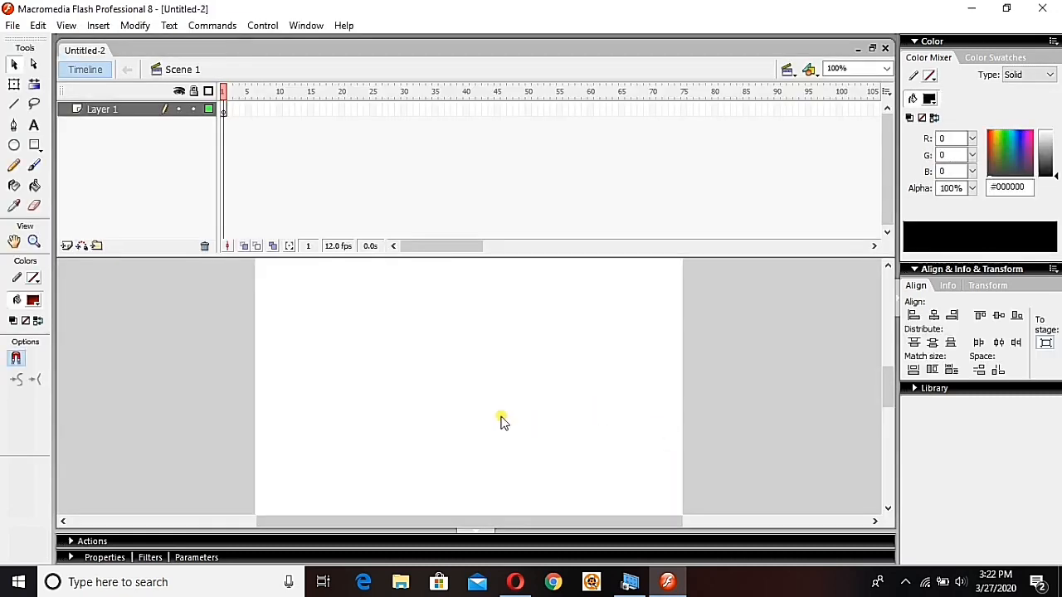
mouse_move(139, 226)
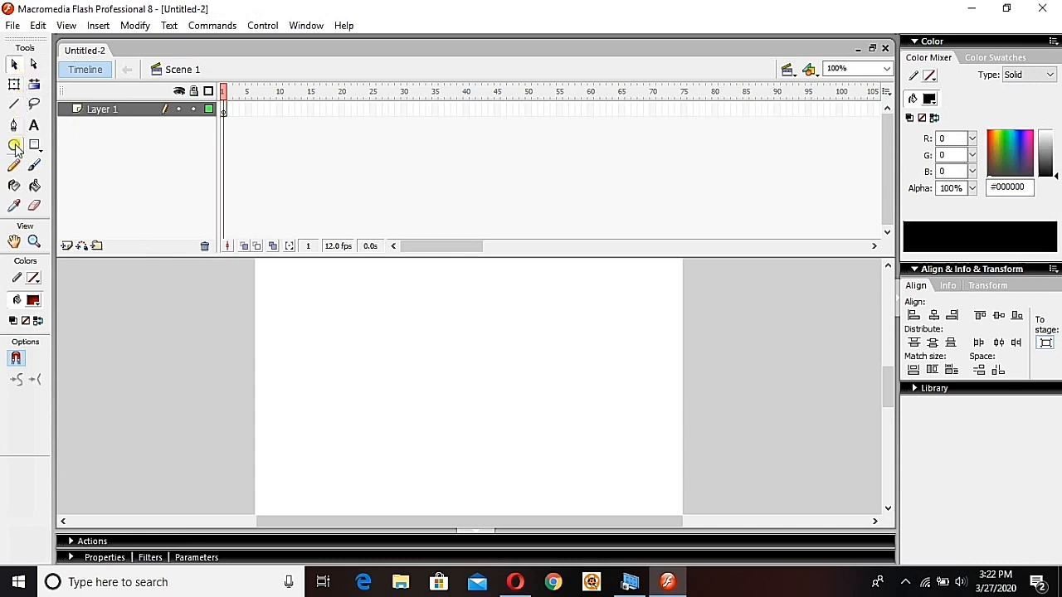
mouse_move(15, 146)
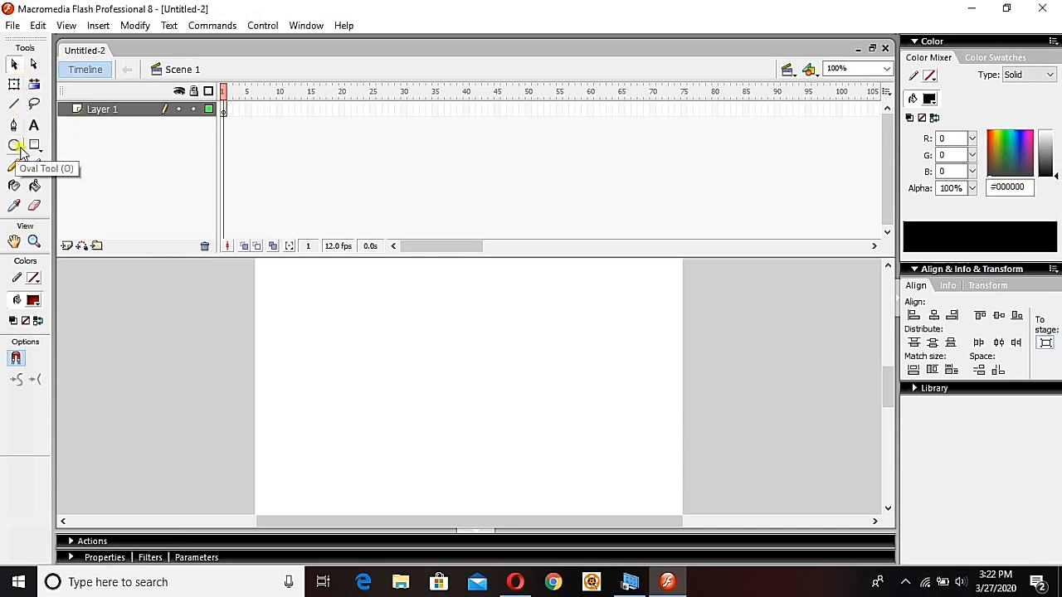
Draw a small red radial-gradient circle near the stage's top-left with the Oval Tool.
click(13, 146)
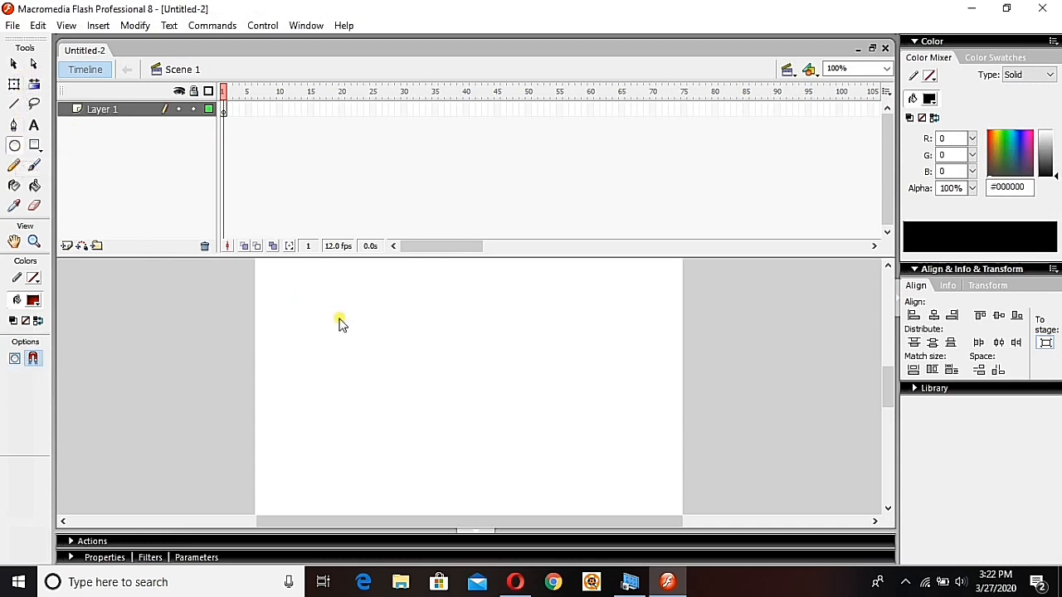
mouse_move(285, 282)
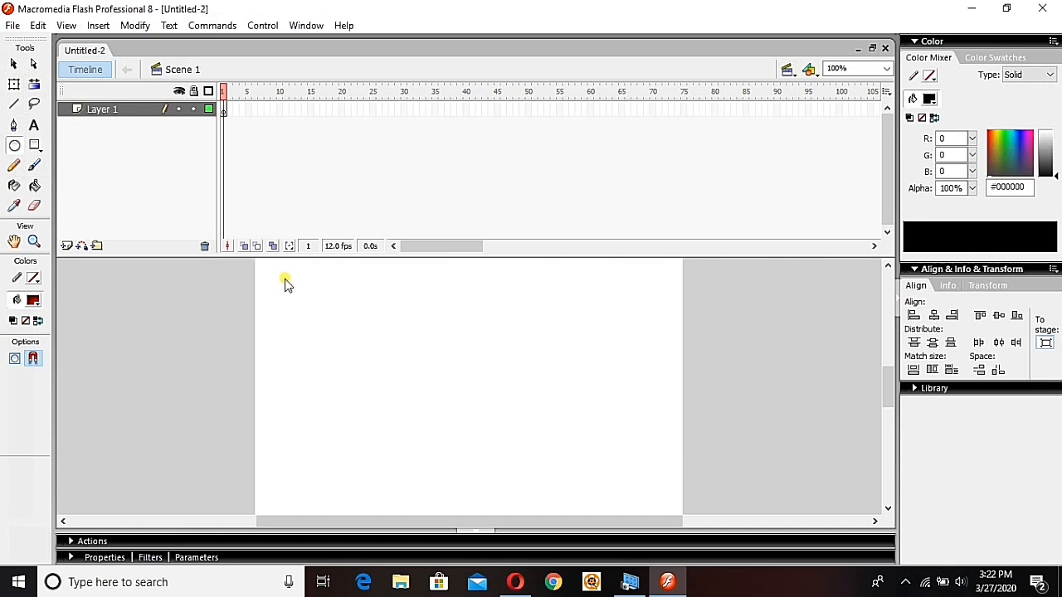
drag(279, 278, 323, 331)
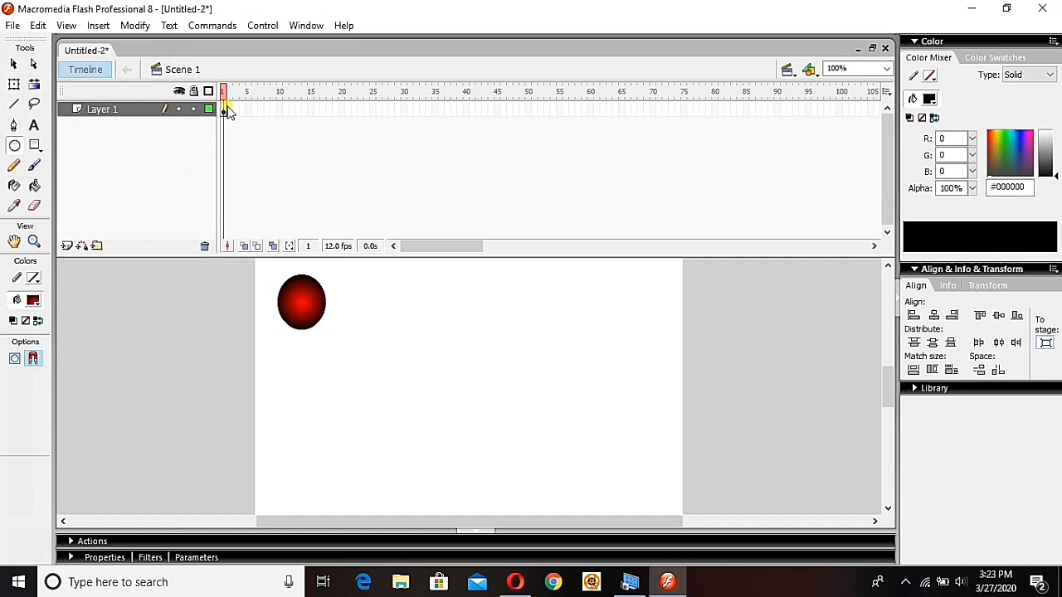
click(1028, 74)
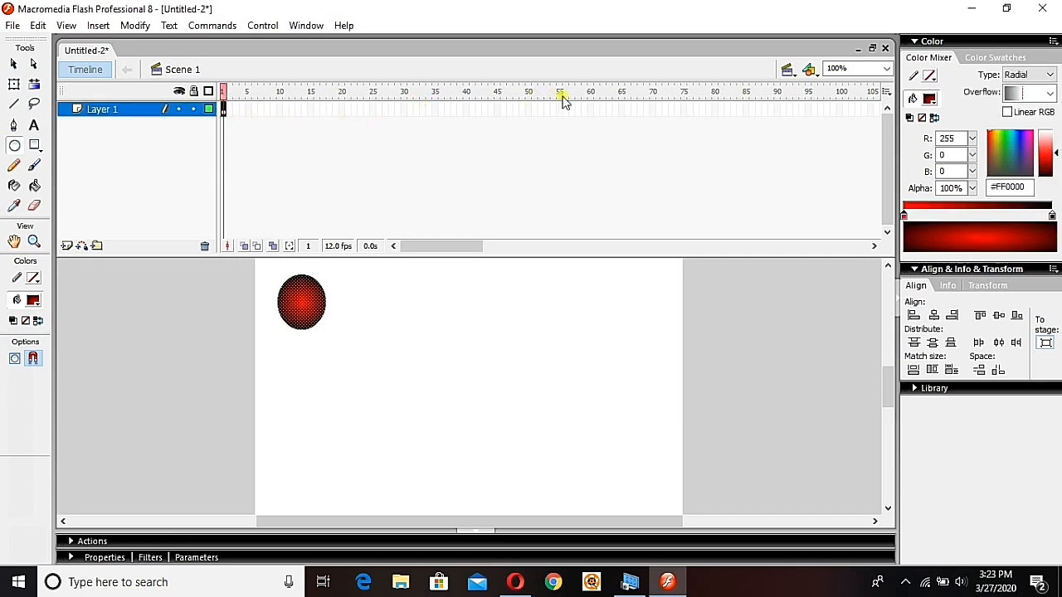
mouse_move(470, 107)
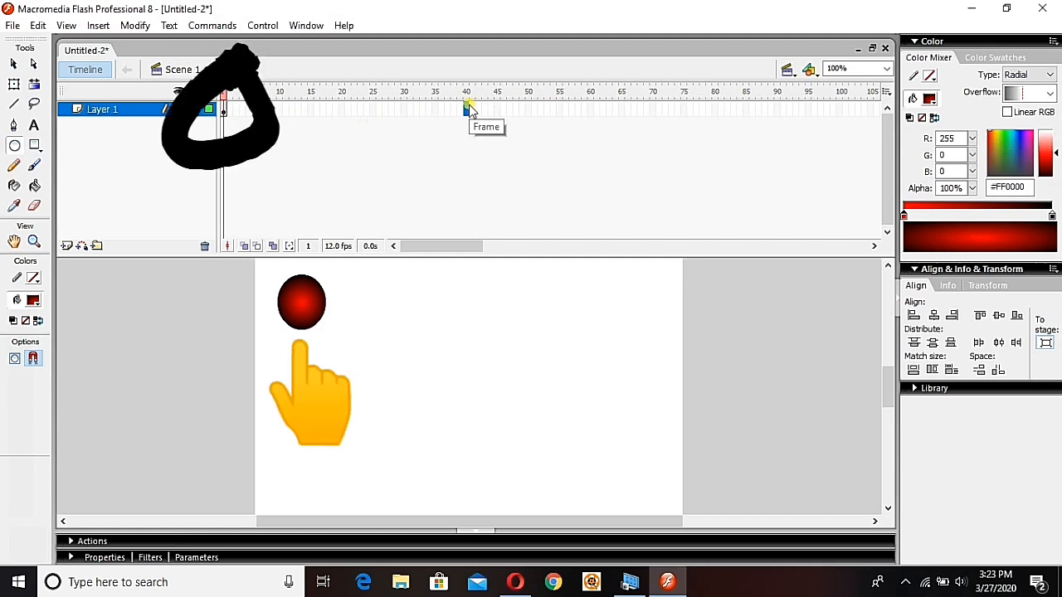
Add a blank keyframe at frame 40 and draw a red gradient rectangle at the lower right.
click(466, 109)
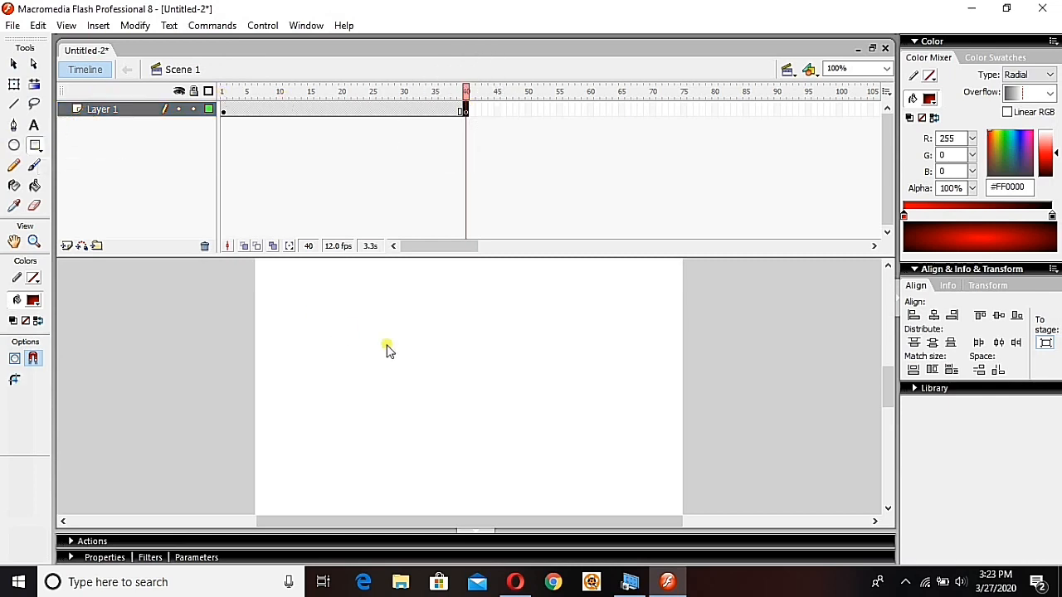
mouse_move(529, 403)
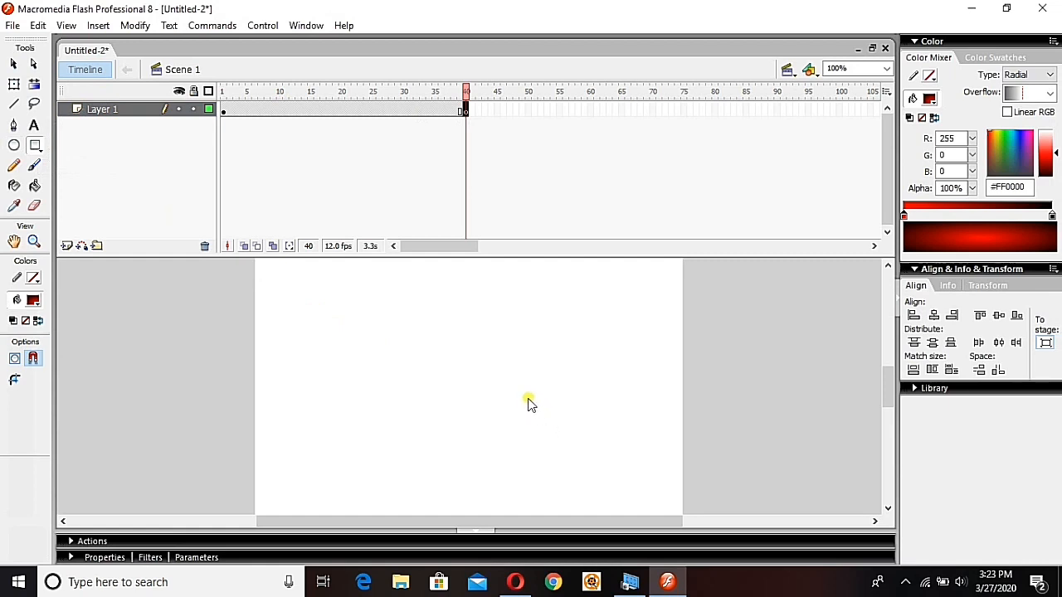
drag(527, 395, 651, 475)
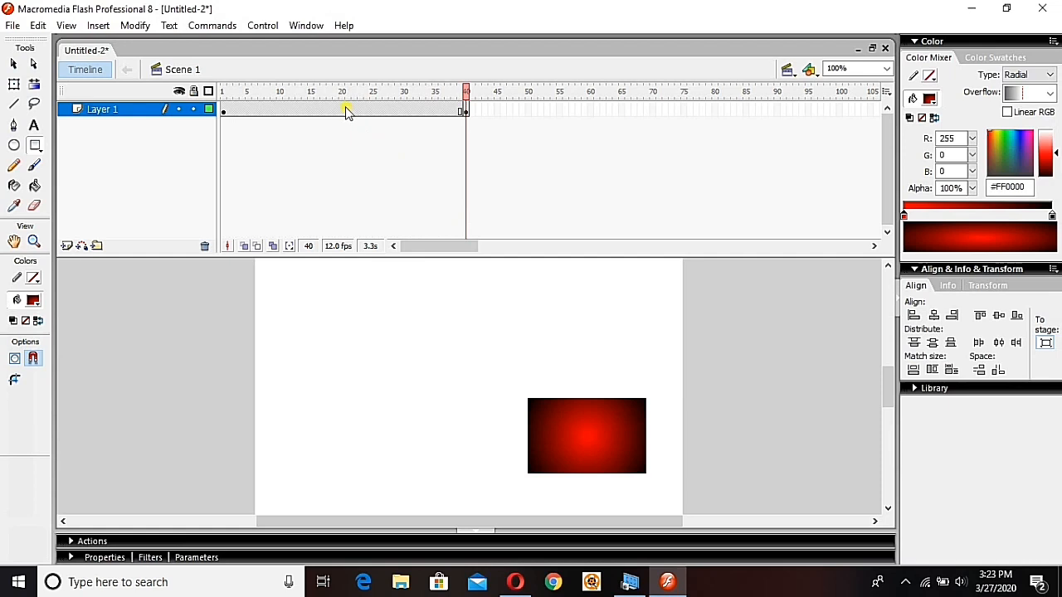
Apply a Shape tween across frames 1-40, morphing the circle into the rectangle.
click(345, 92)
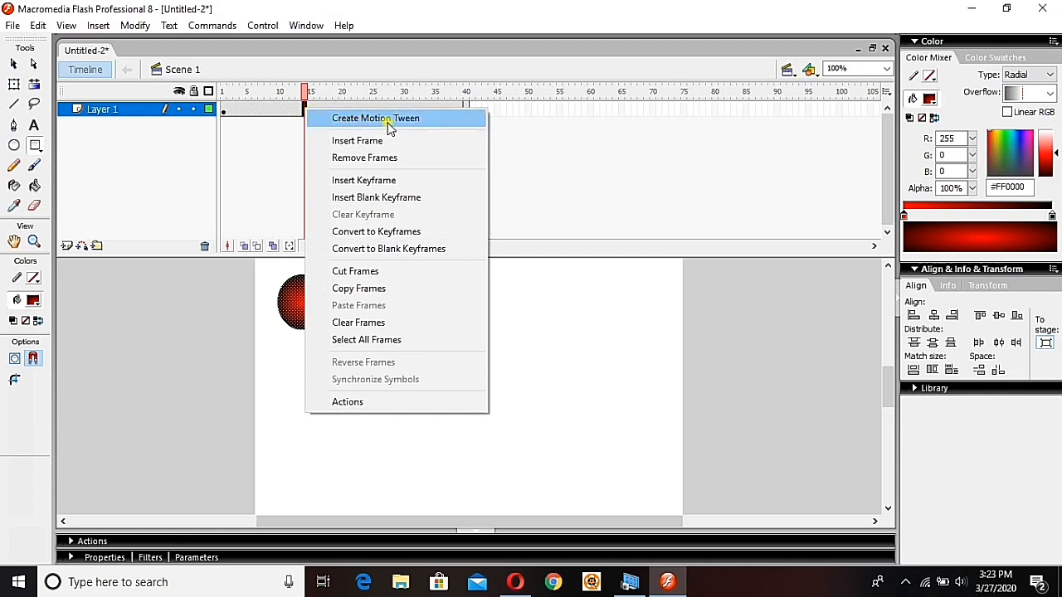
mouse_move(292, 117)
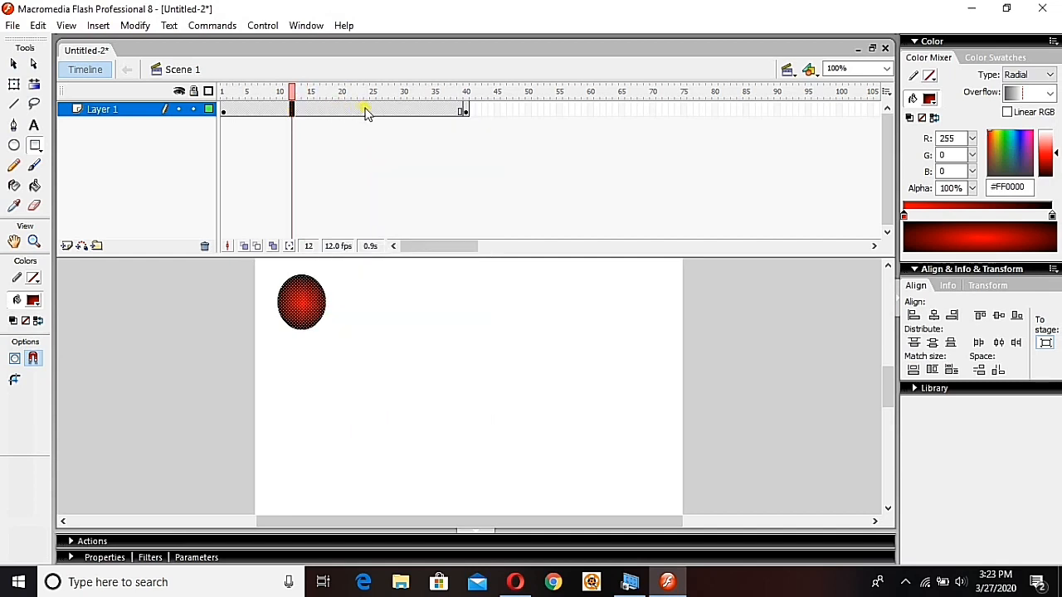
click(365, 91)
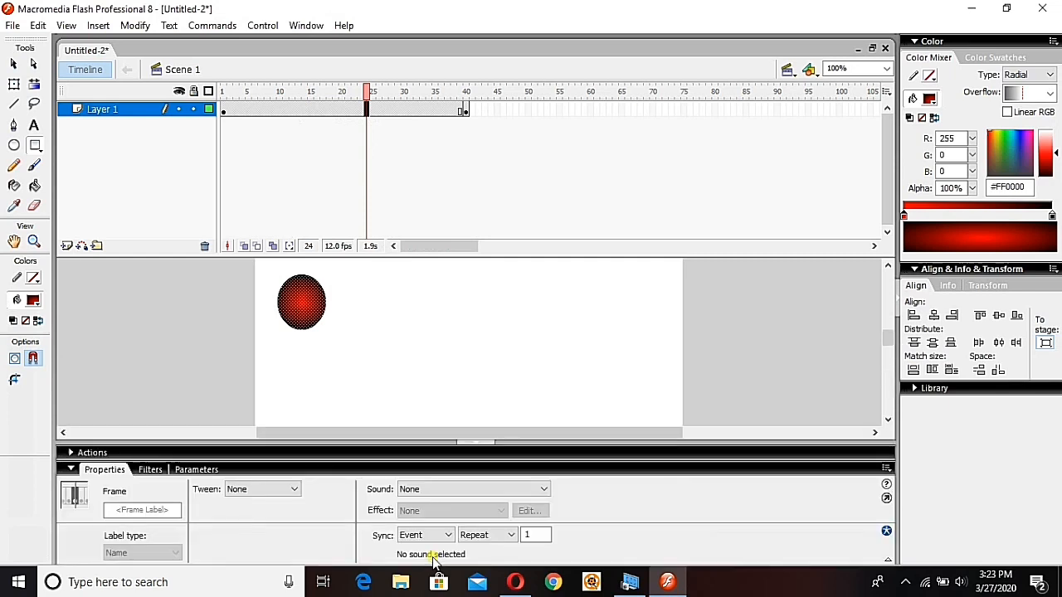
mouse_move(329, 455)
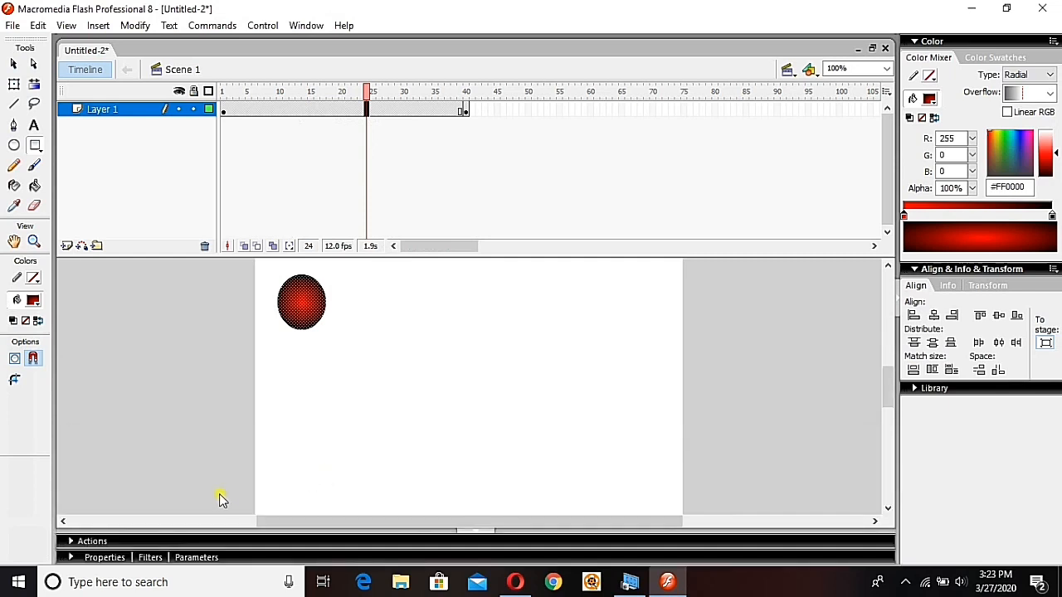
mouse_move(106, 541)
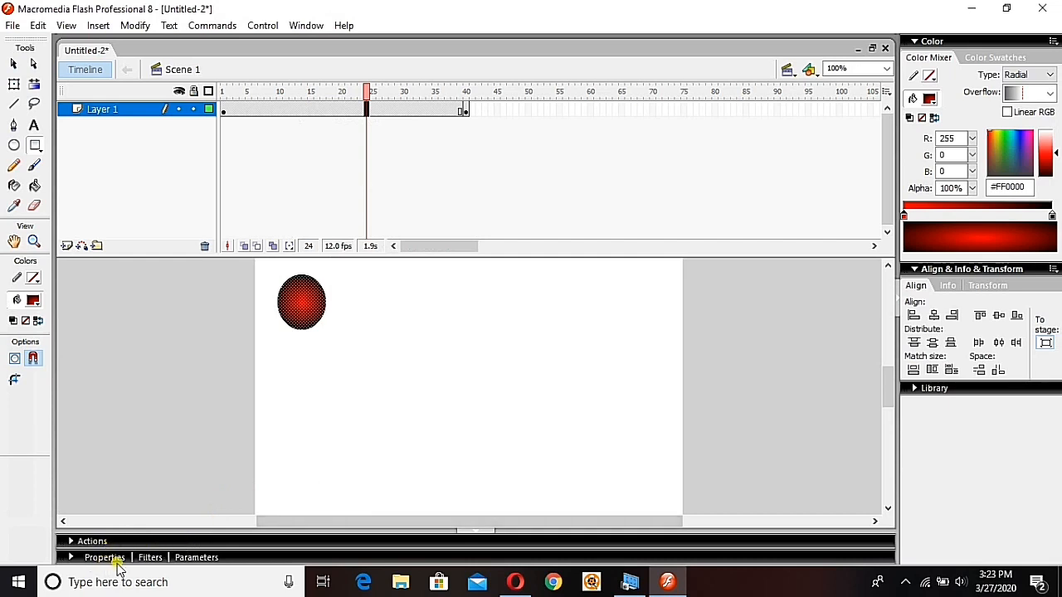
mouse_move(385, 564)
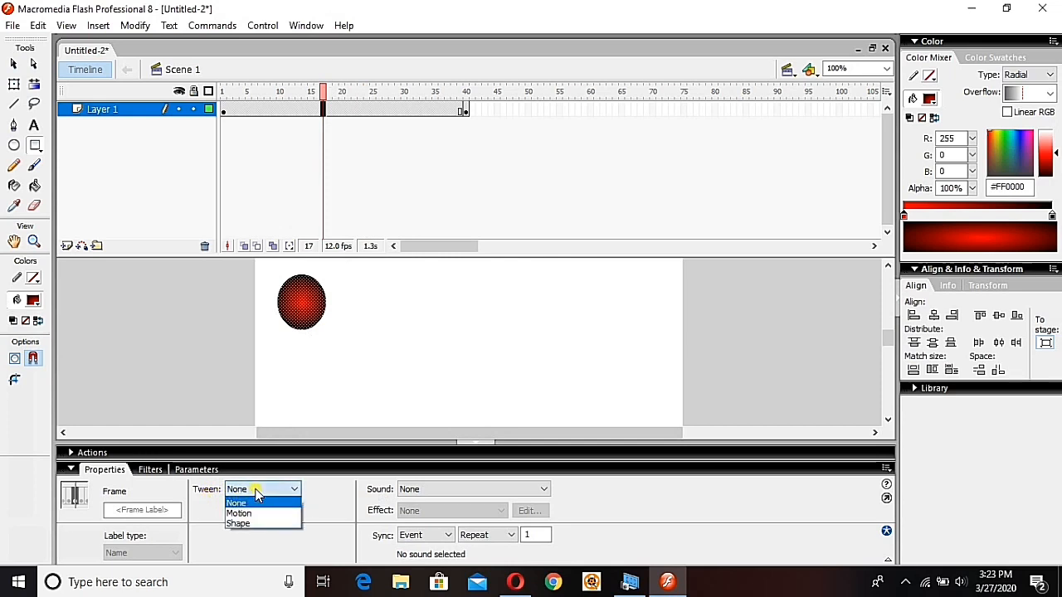
mouse_move(247, 525)
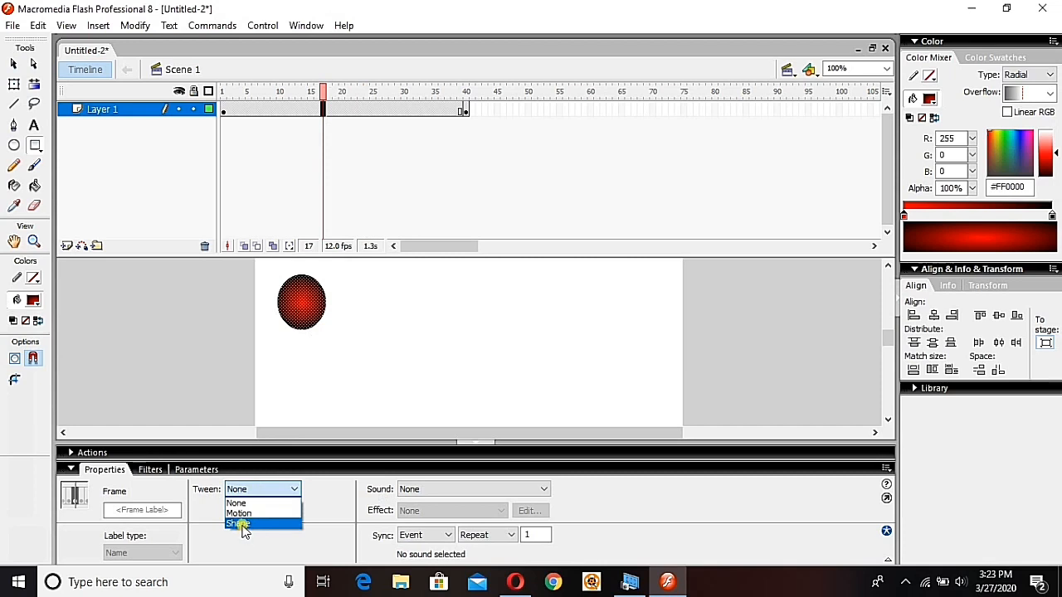
click(239, 521)
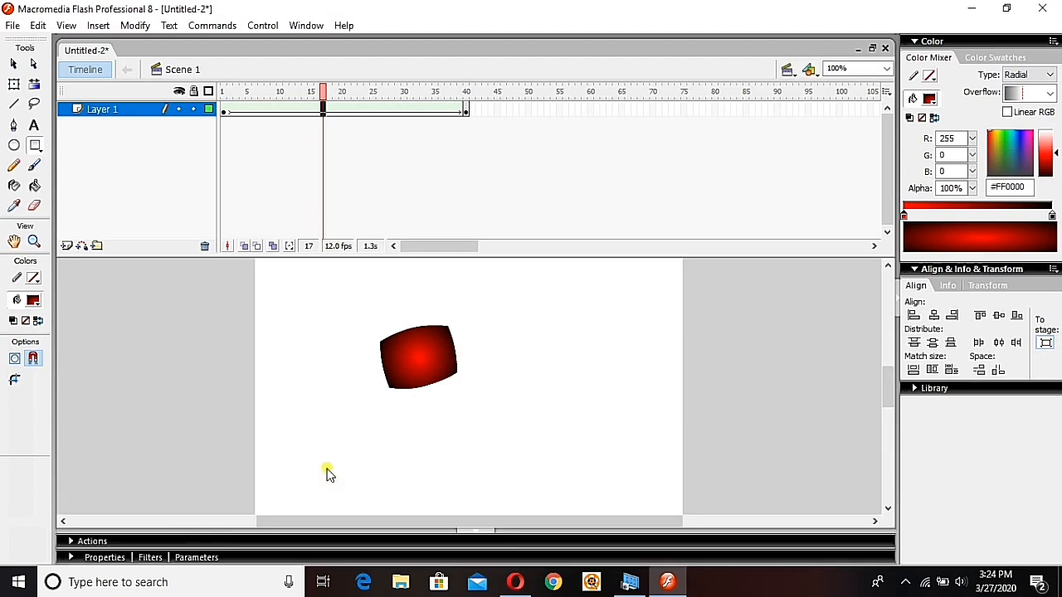
mouse_move(232, 170)
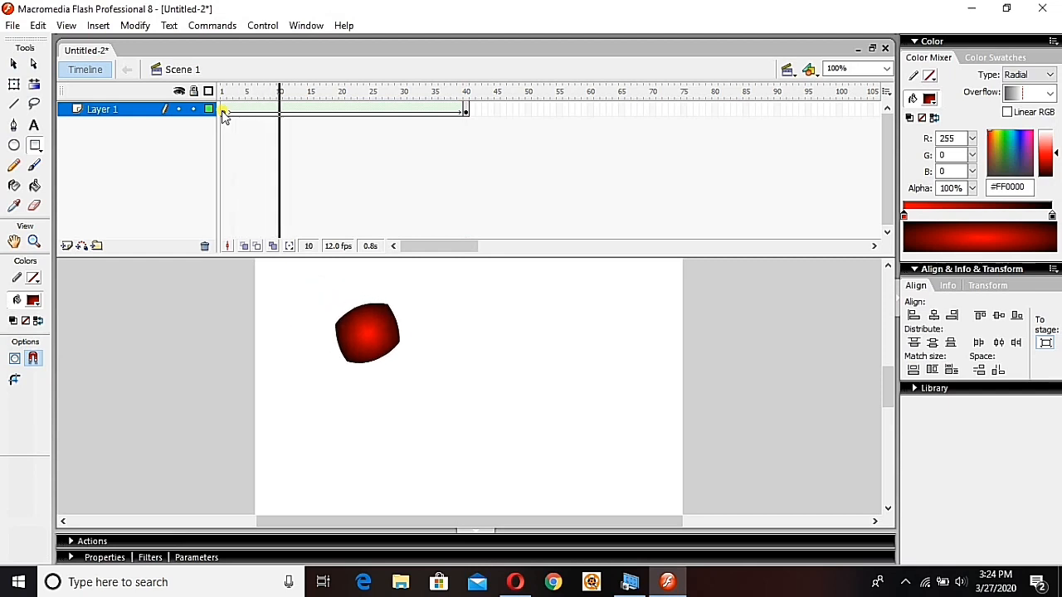
Jump to frame 40 to view the tween ending on the red rectangle.
click(372, 109)
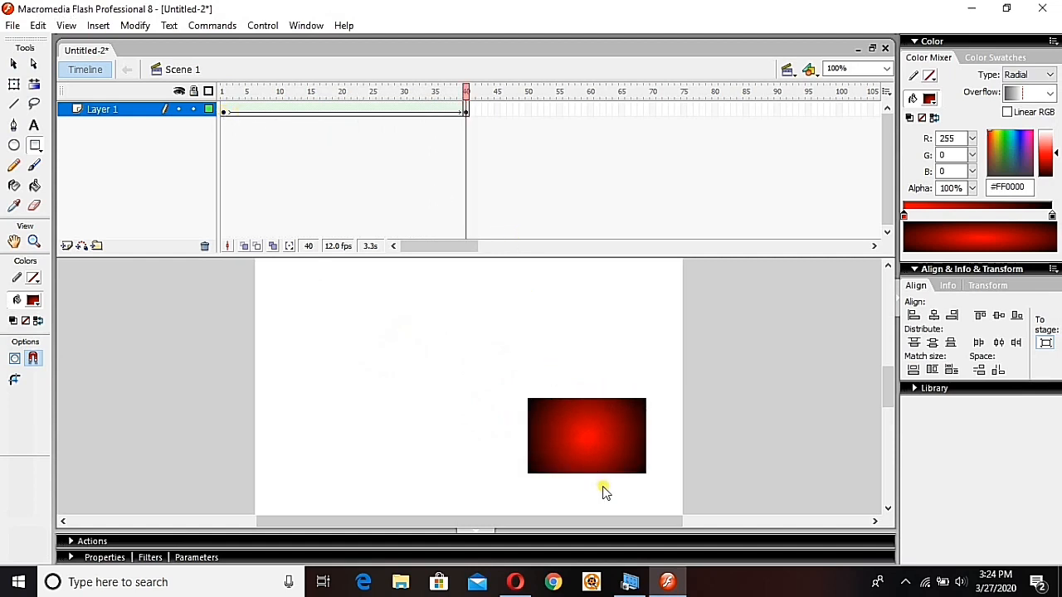
mouse_move(174, 205)
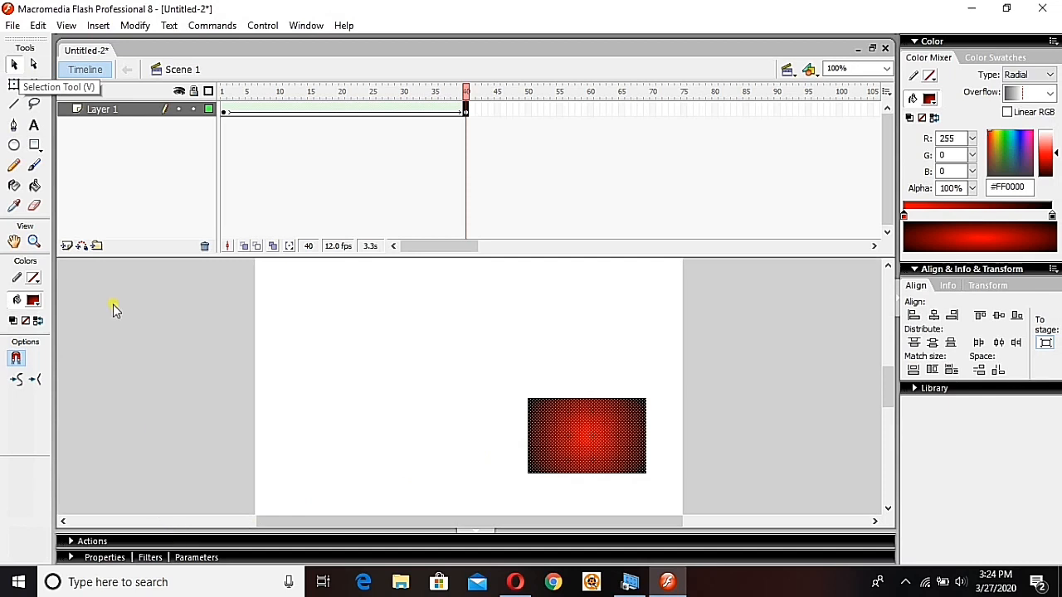
mouse_move(41, 300)
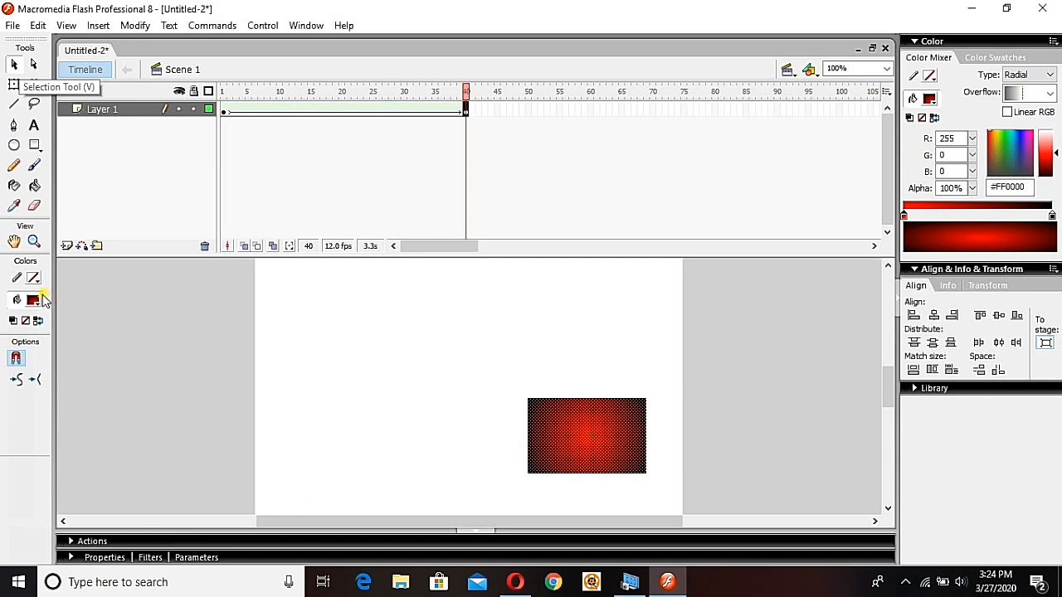
Fill the frame-40 rectangle solid bright green #00FF33.
click(36, 300)
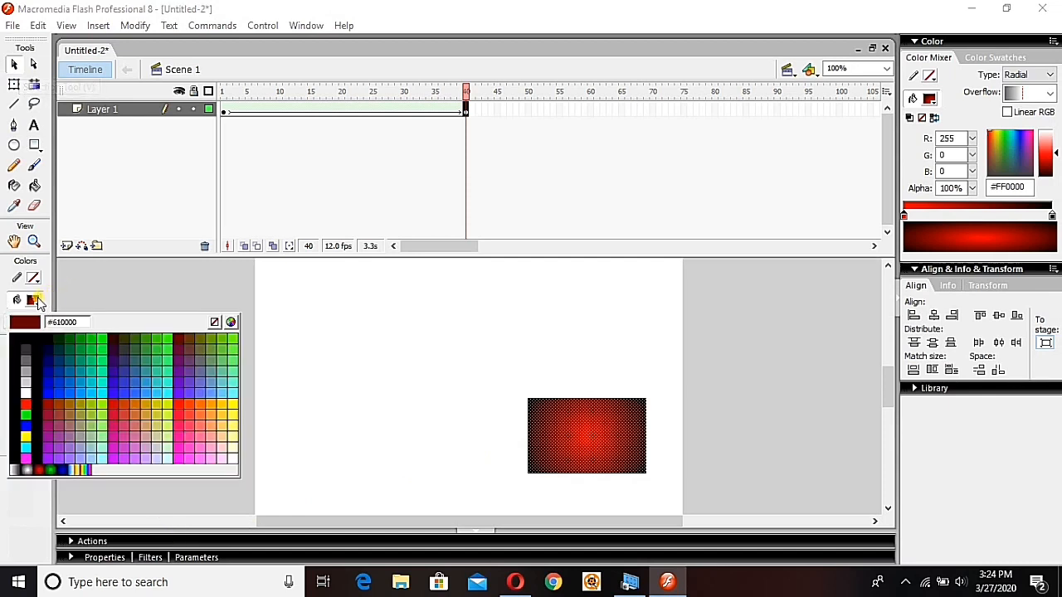
click(100, 347)
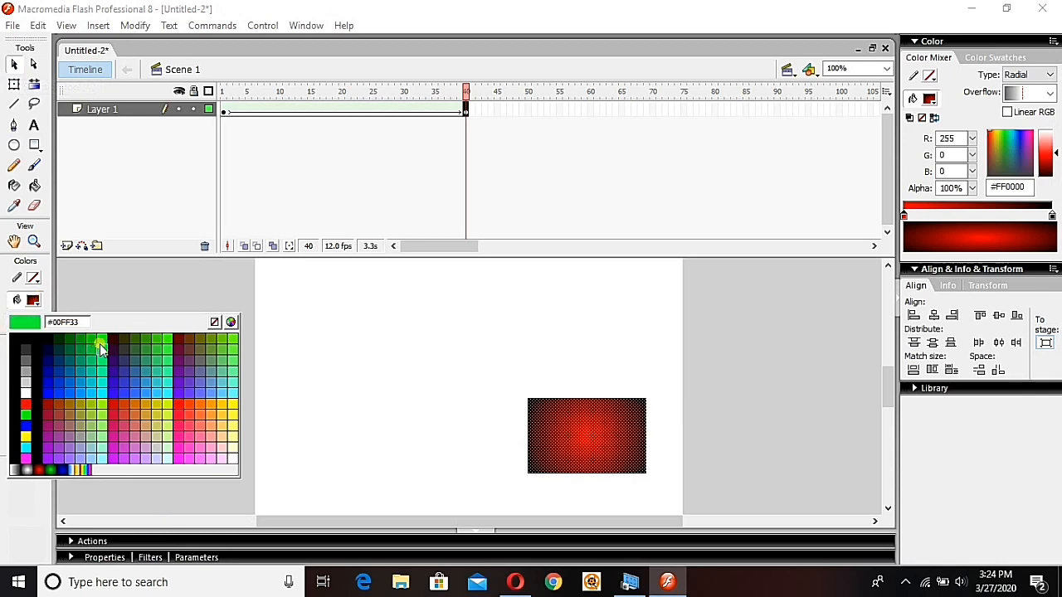
click(99, 347)
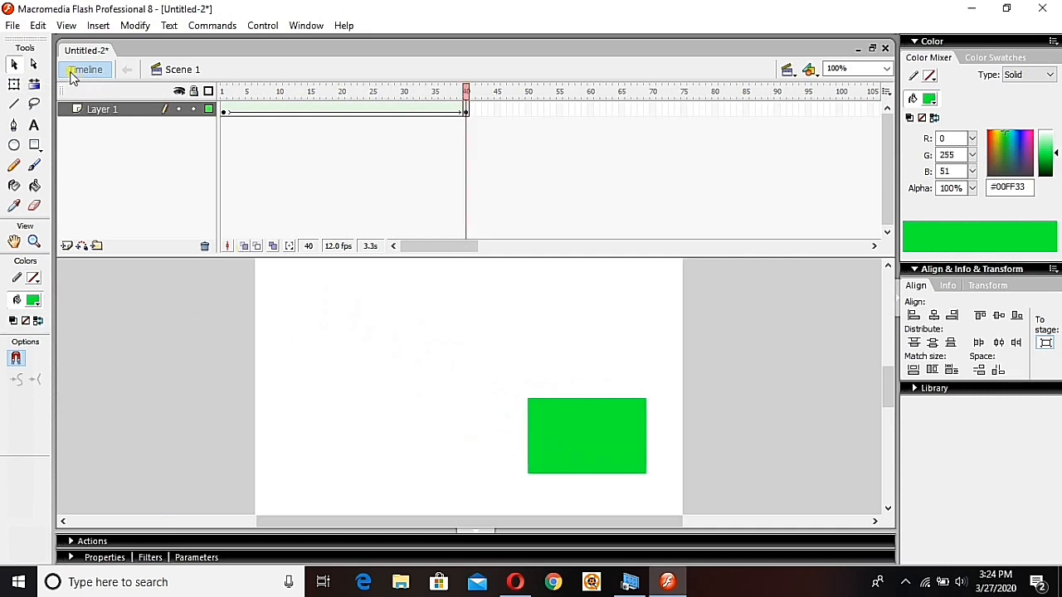
mouse_move(560, 398)
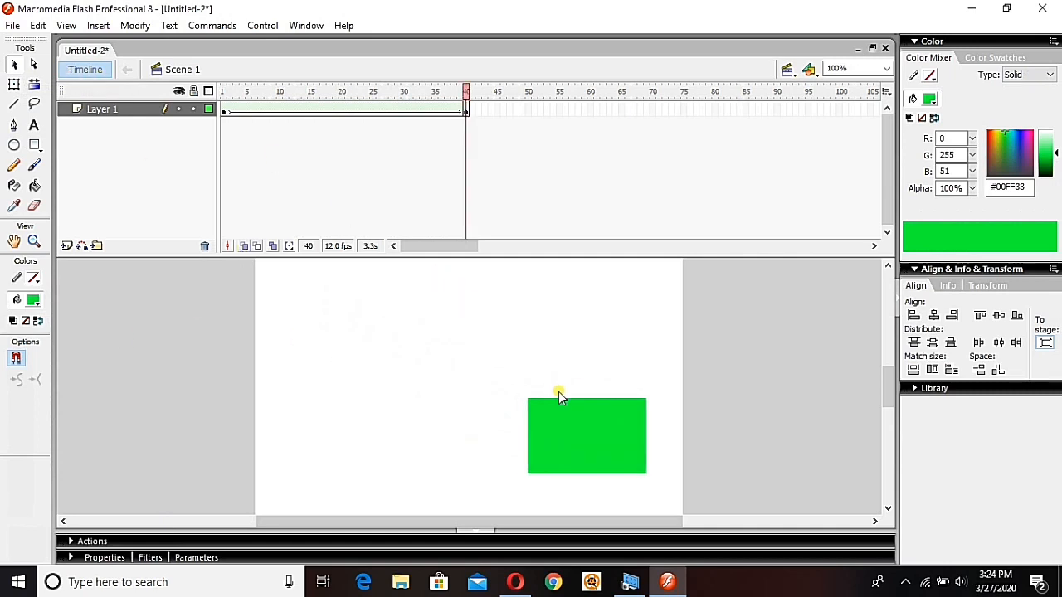
mouse_move(573, 407)
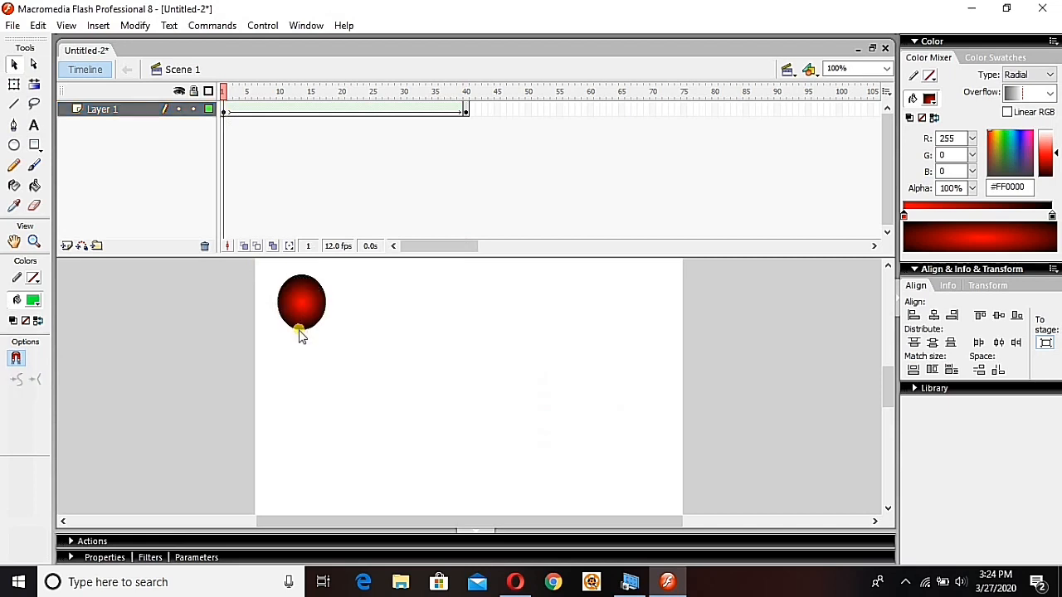
Select the pale green bar on frame 1 and fill it black #000000.
drag(302, 332, 307, 478)
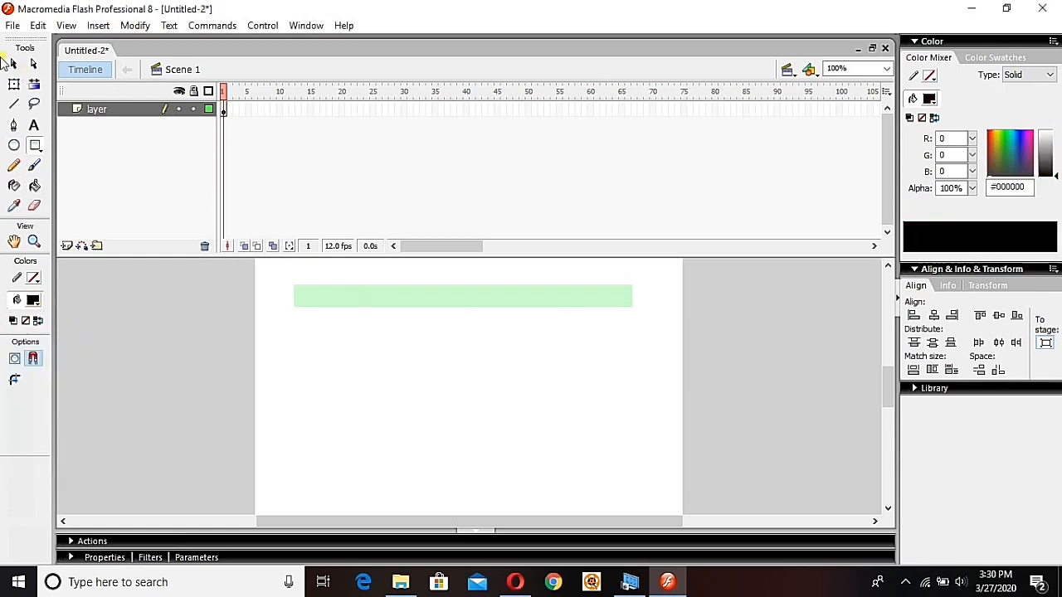
click(441, 295)
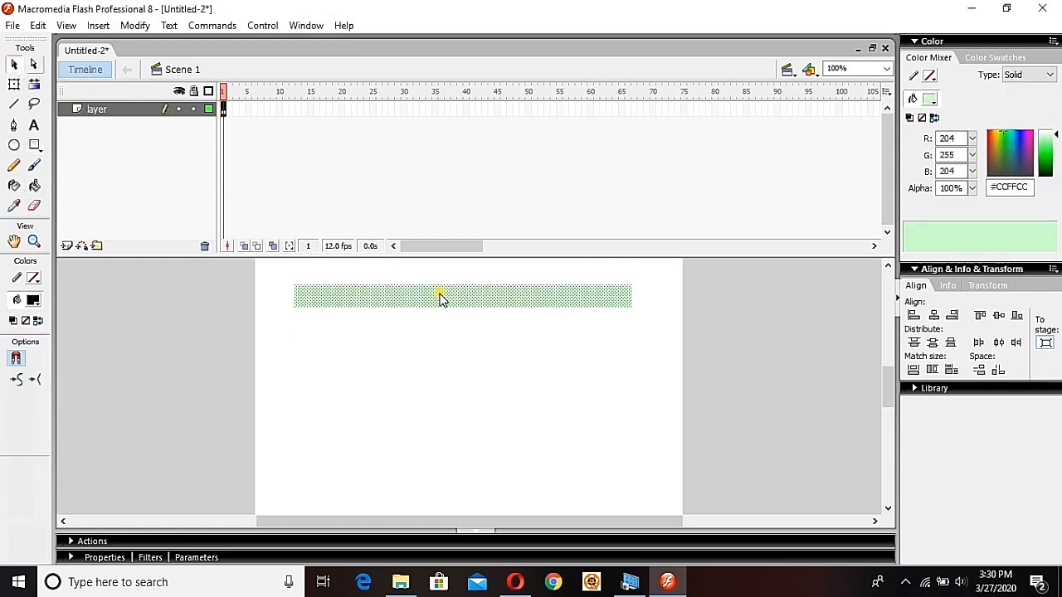
click(34, 301)
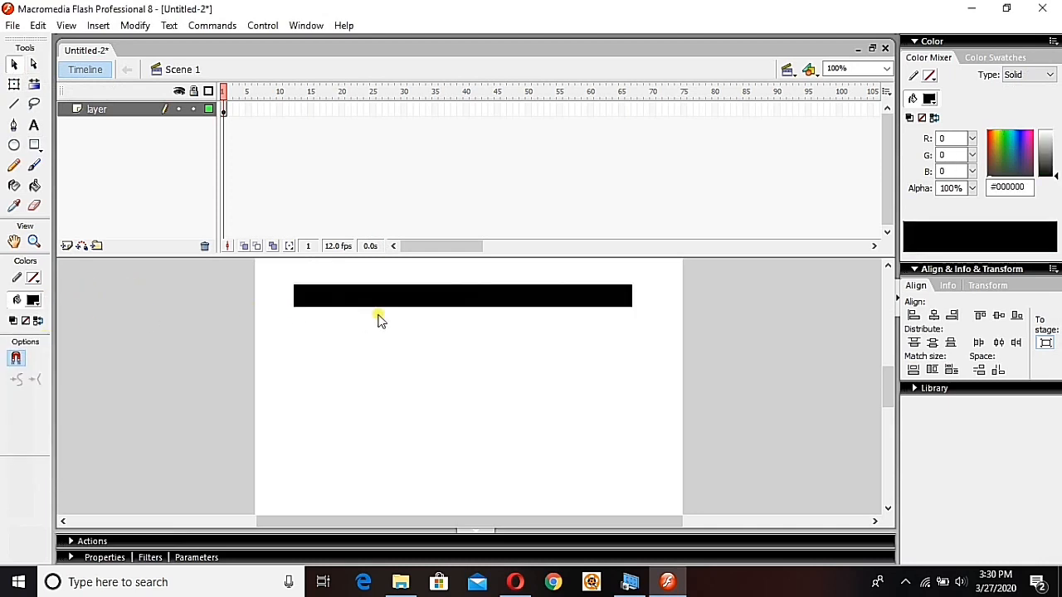
mouse_move(441, 103)
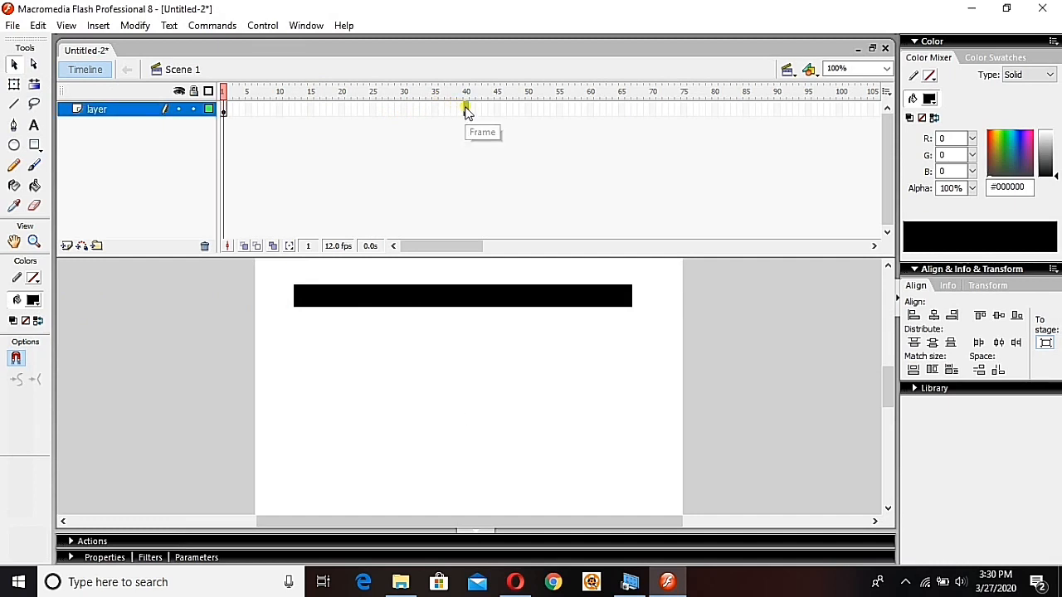
Insert a blank keyframe at frame 40 so the stage is empty there.
right_click(464, 108)
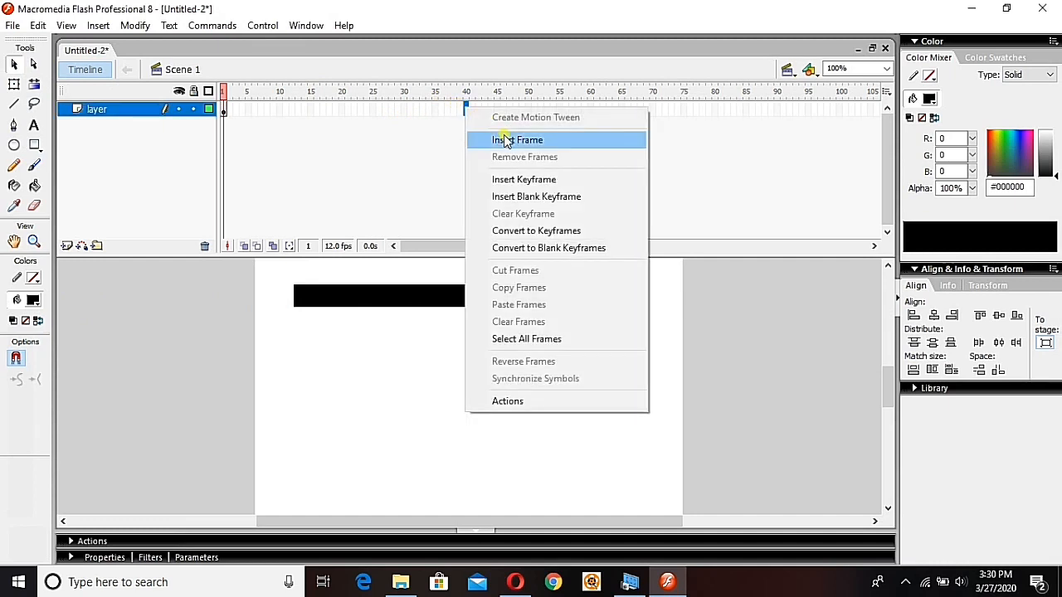
mouse_move(544, 183)
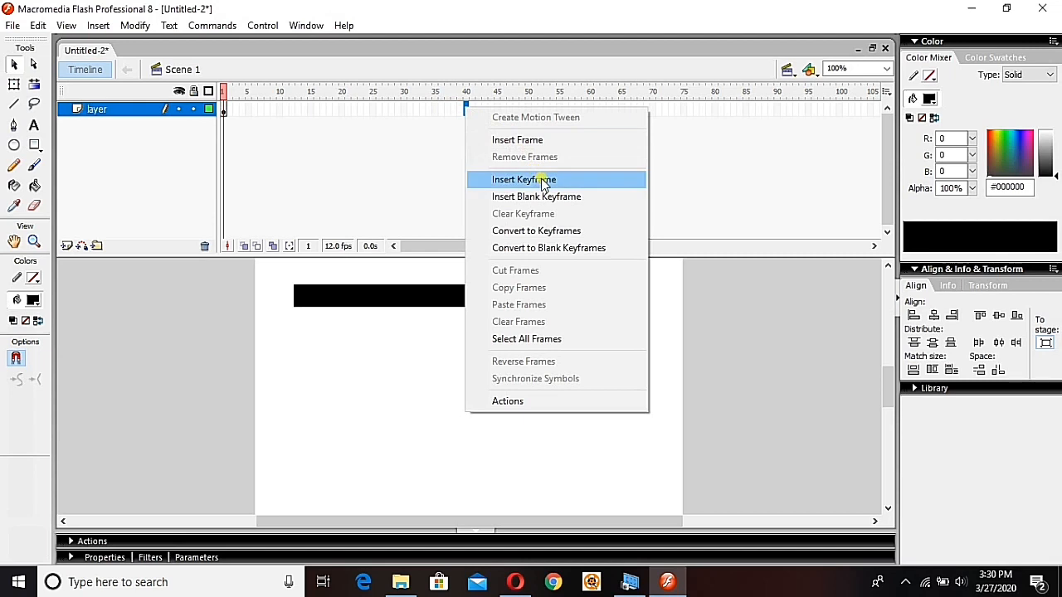
mouse_move(551, 199)
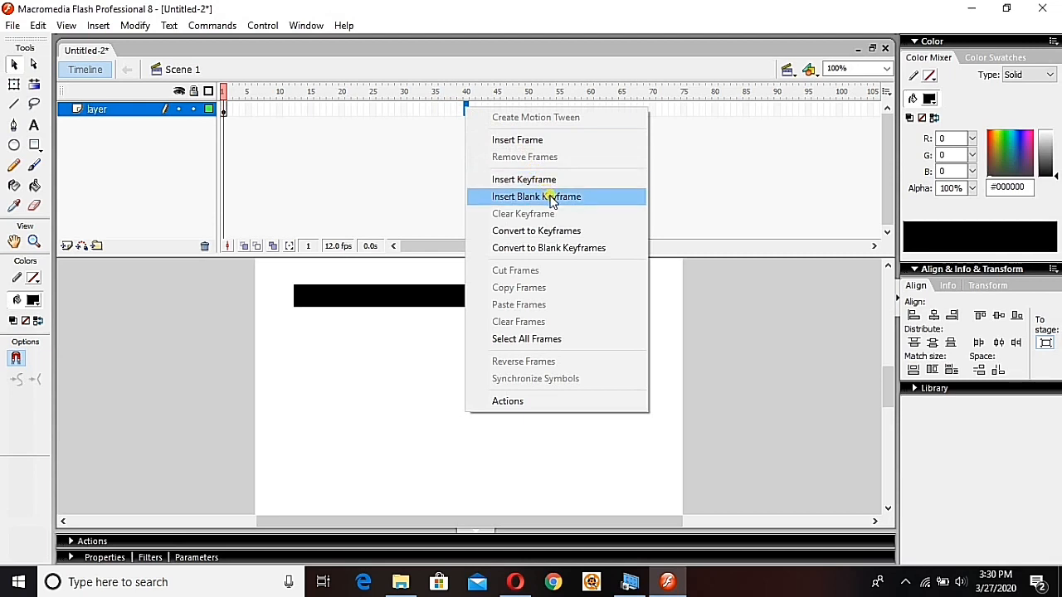
click(538, 196)
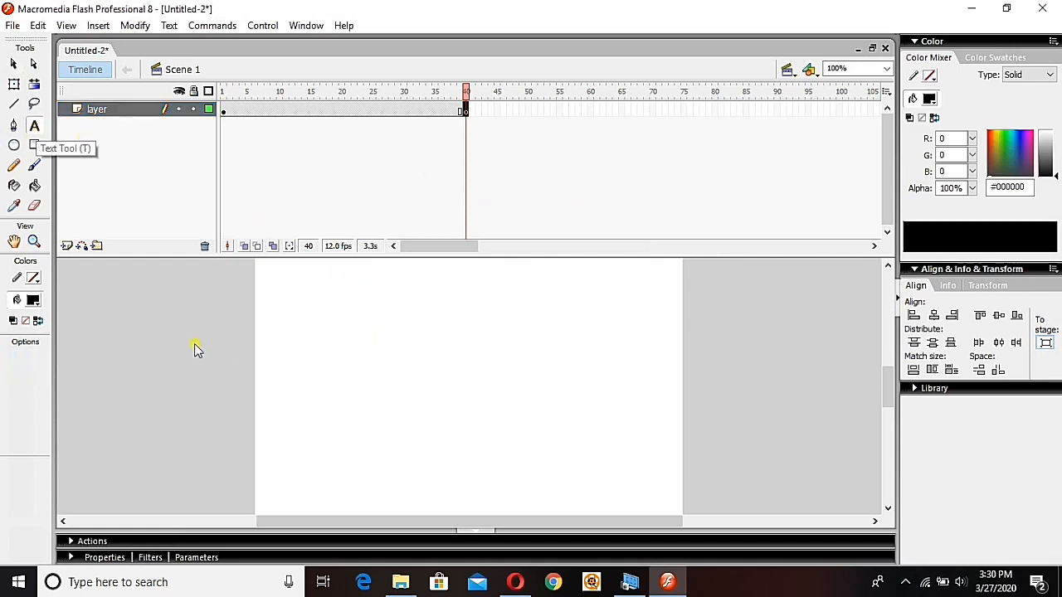
Write purple #9900CC text 'Please like annd subscribe my channel' on frame 40.
click(15, 299)
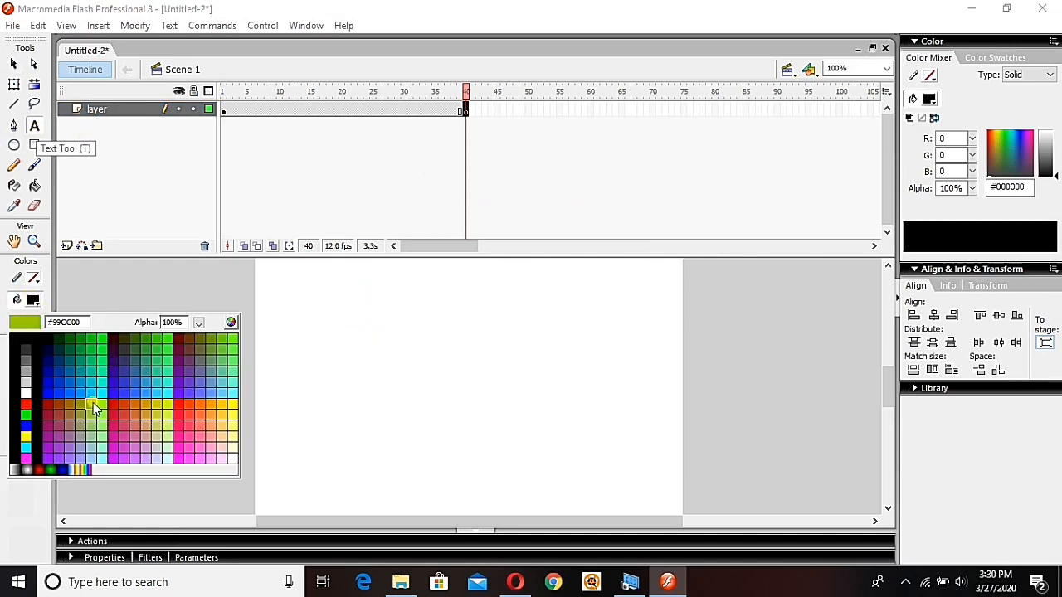
click(96, 408)
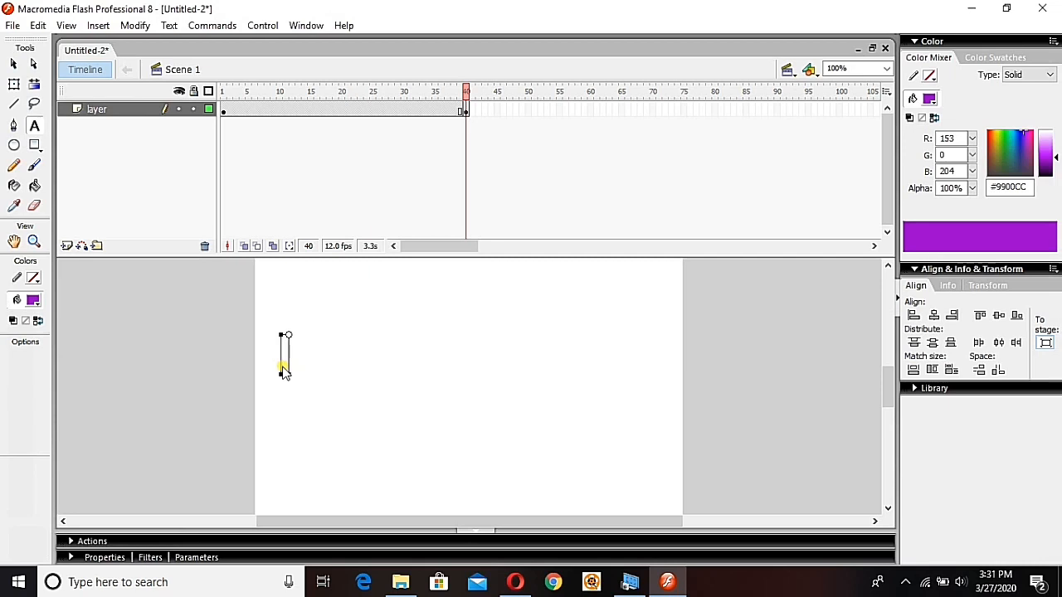
text(Pleaes)
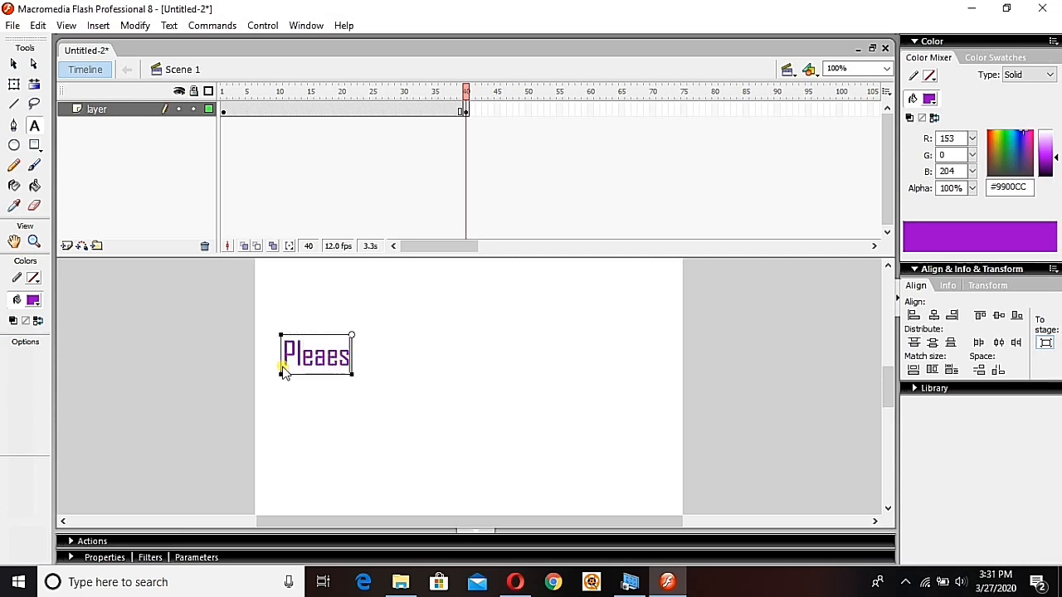
text(Please lin)
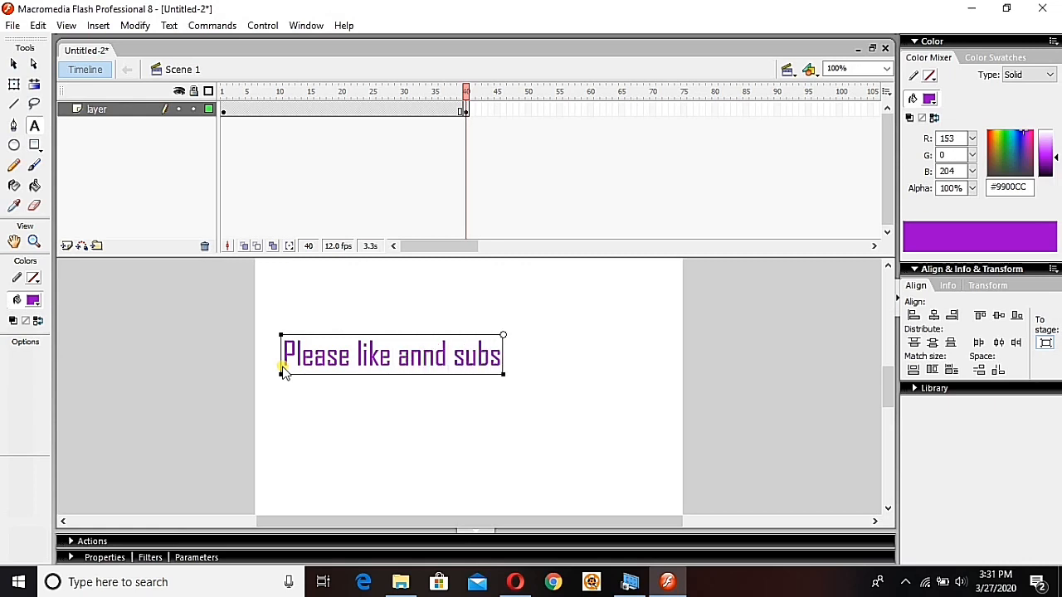
text(cribe my channel)
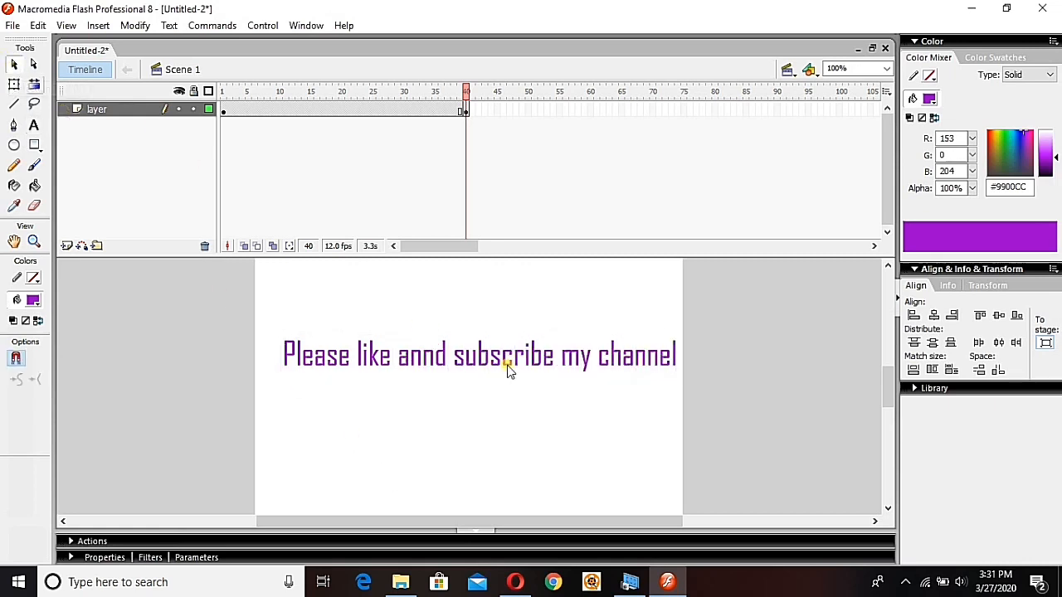
click(506, 368)
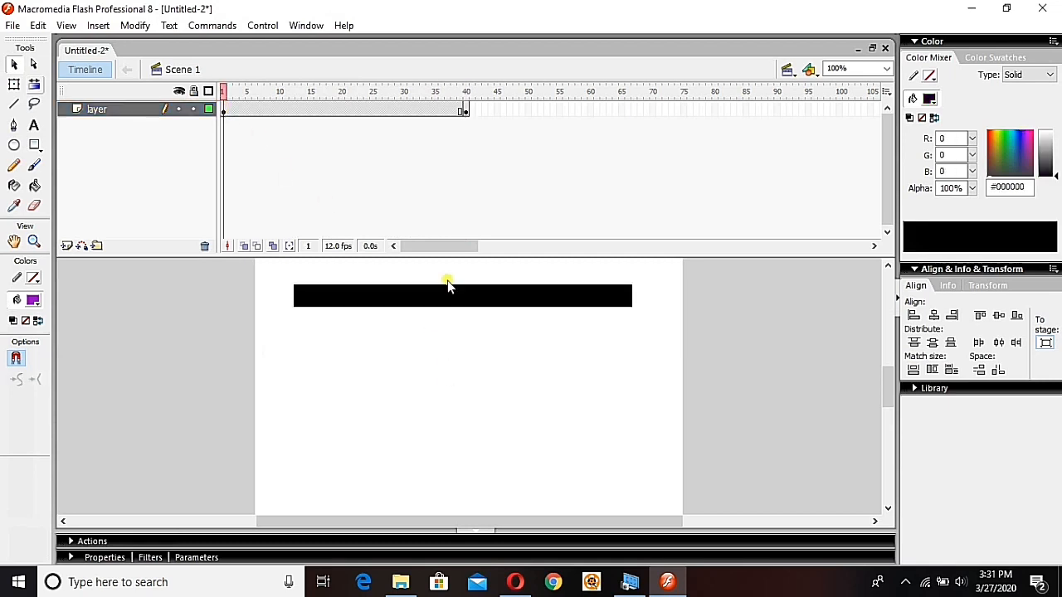
Break the purple text apart into letter shapes ready for the shape tween.
click(461, 295)
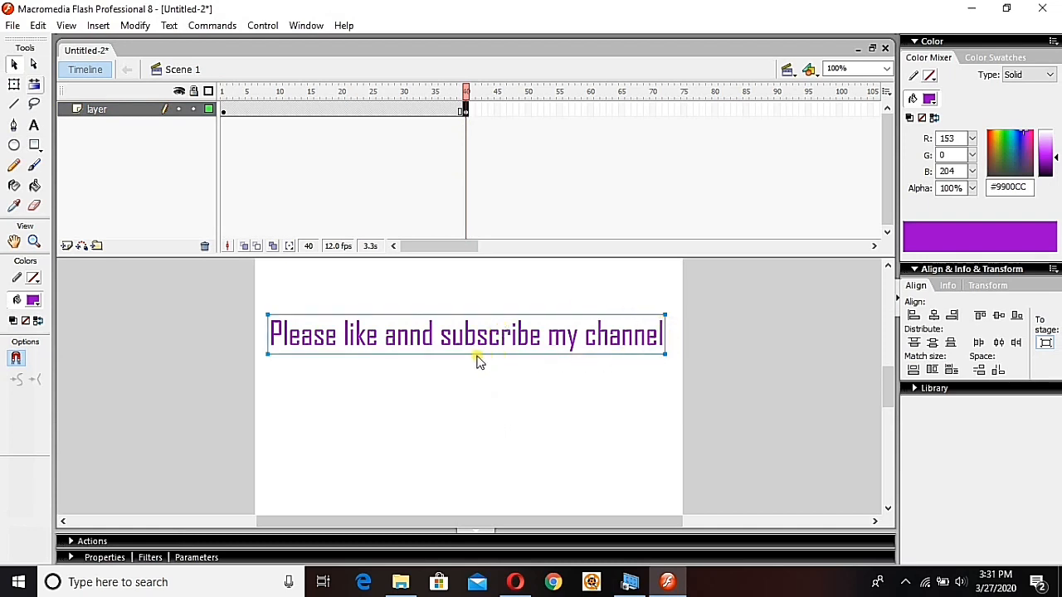
mouse_move(440, 433)
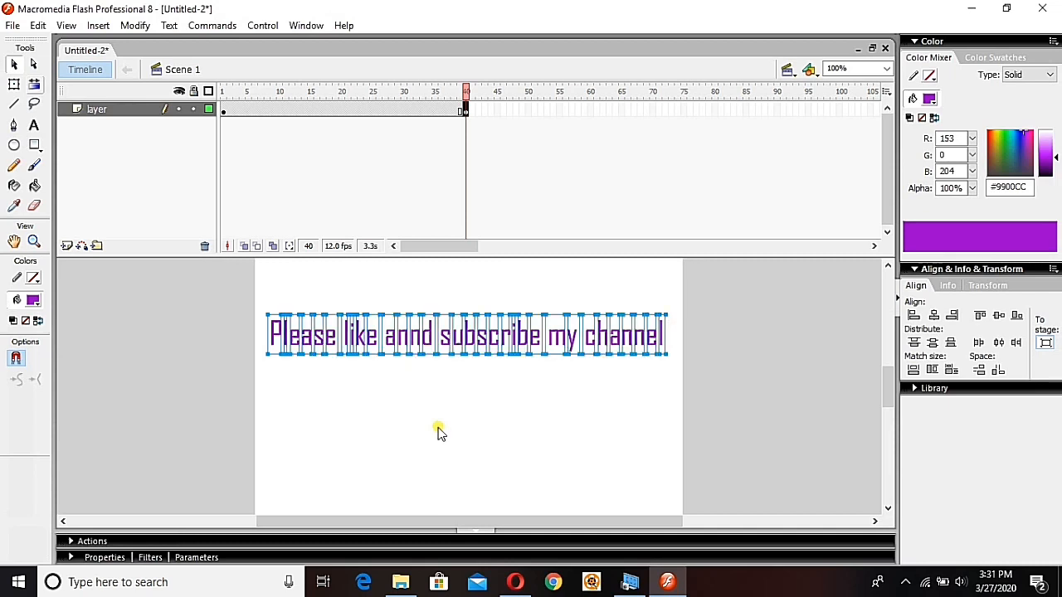
click(468, 413)
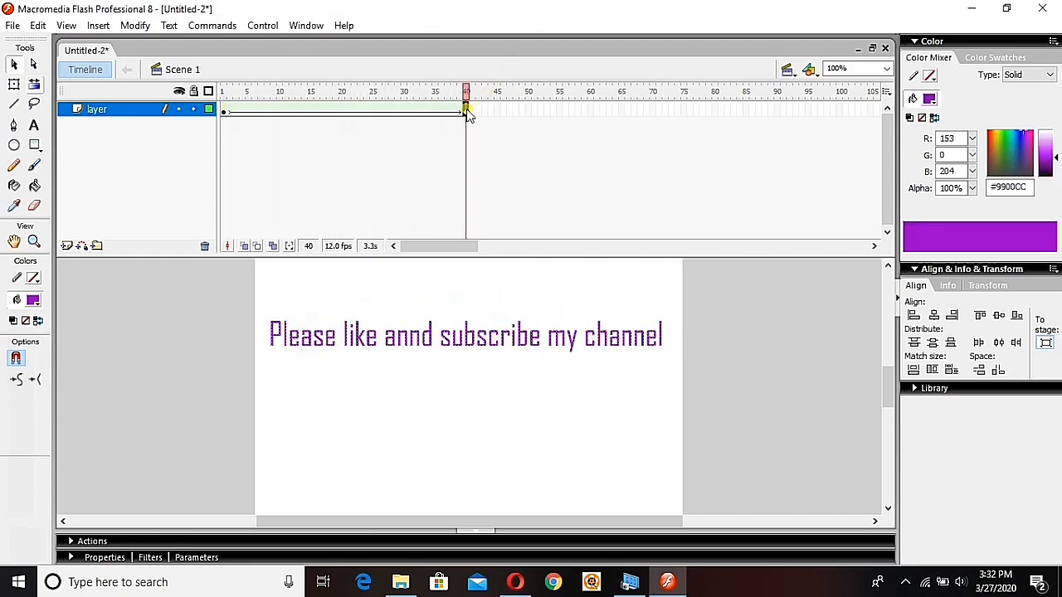
Remove frames 11–40 so the morph ends at frame 10, then test the movie.
click(280, 109)
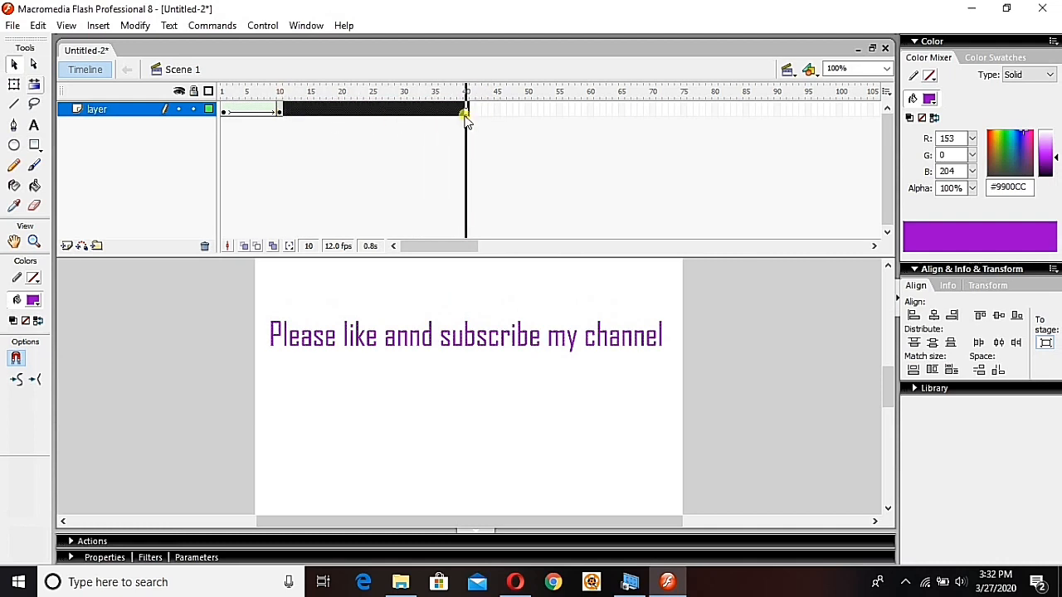
right_click(464, 109)
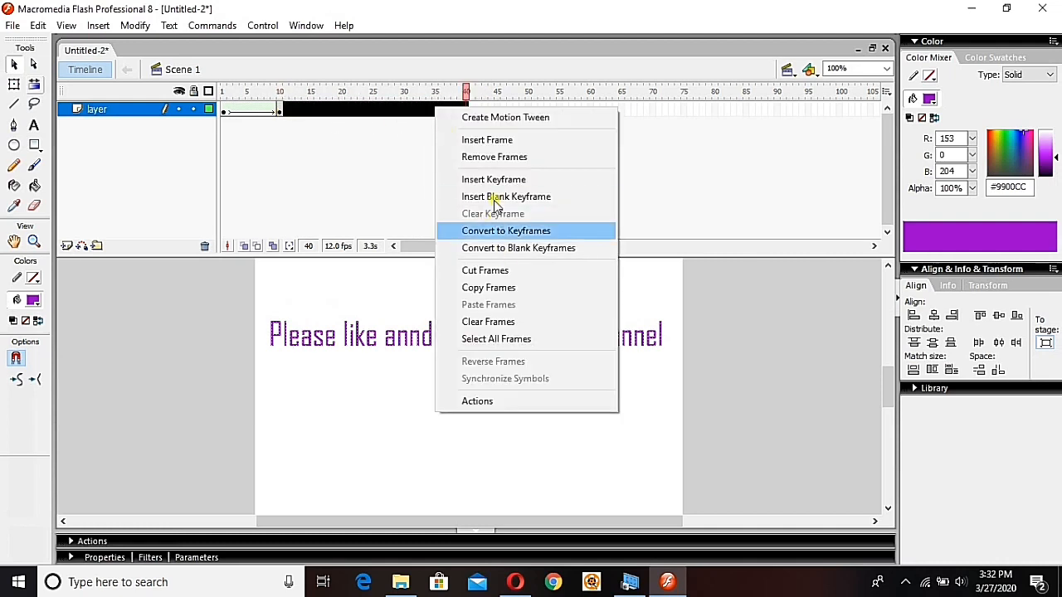
click(504, 230)
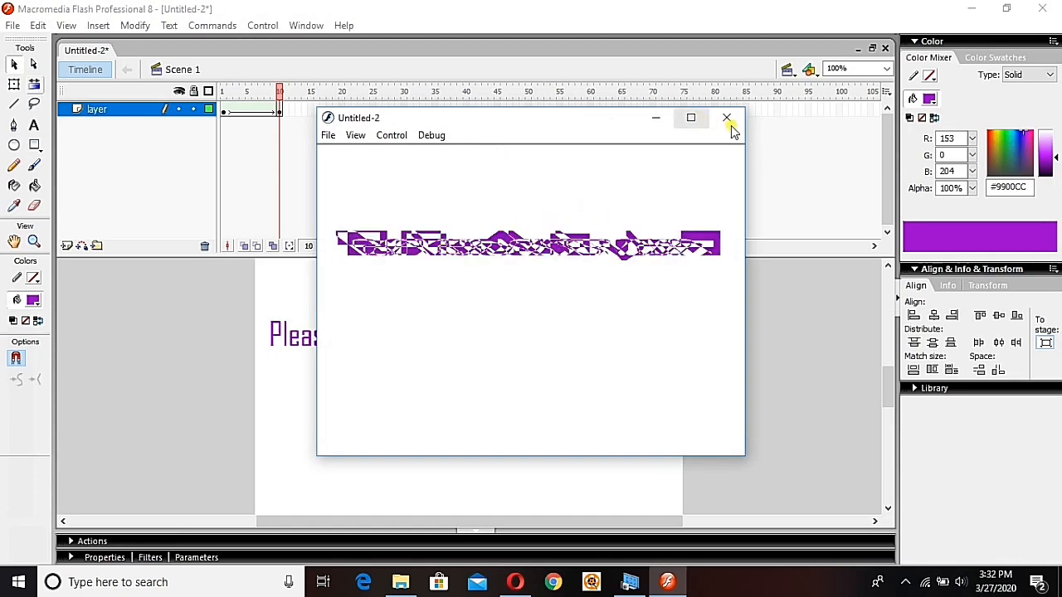
click(726, 118)
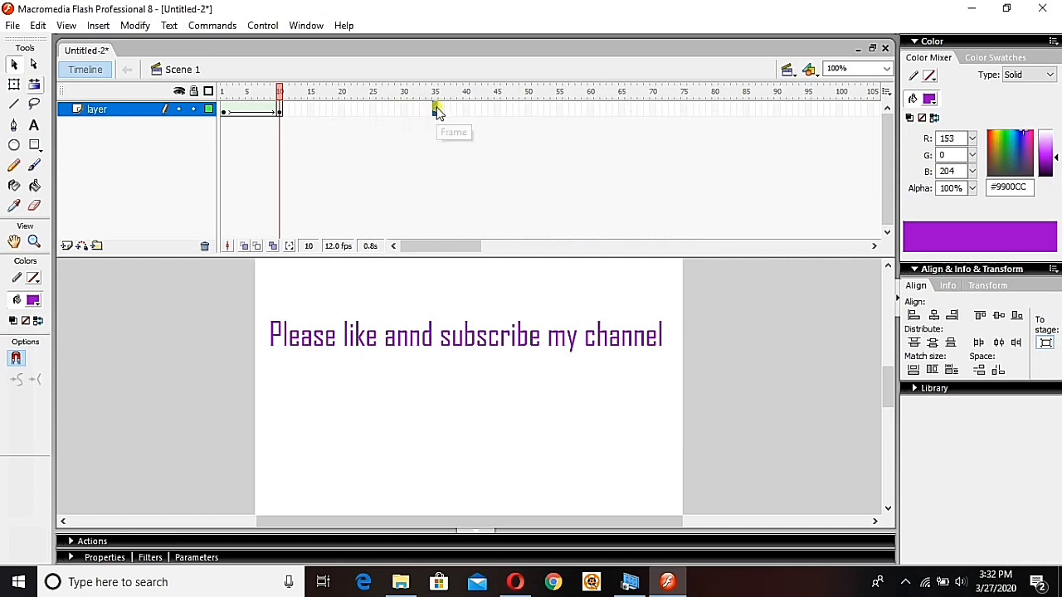
Insert a keyframe at frame 35 to hold the text, and preview it.
right_click(435, 110)
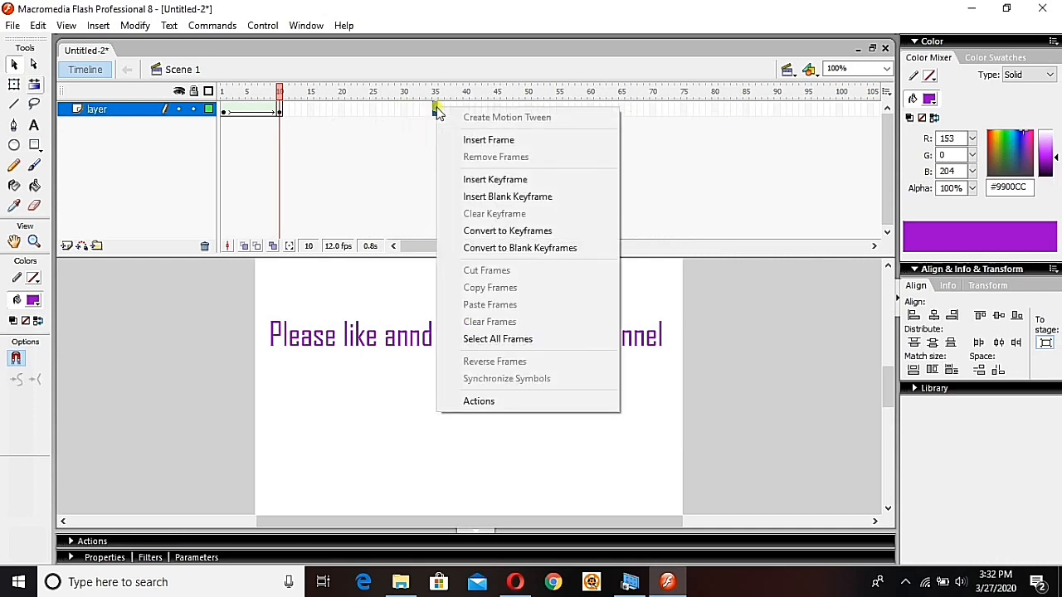
mouse_move(496, 185)
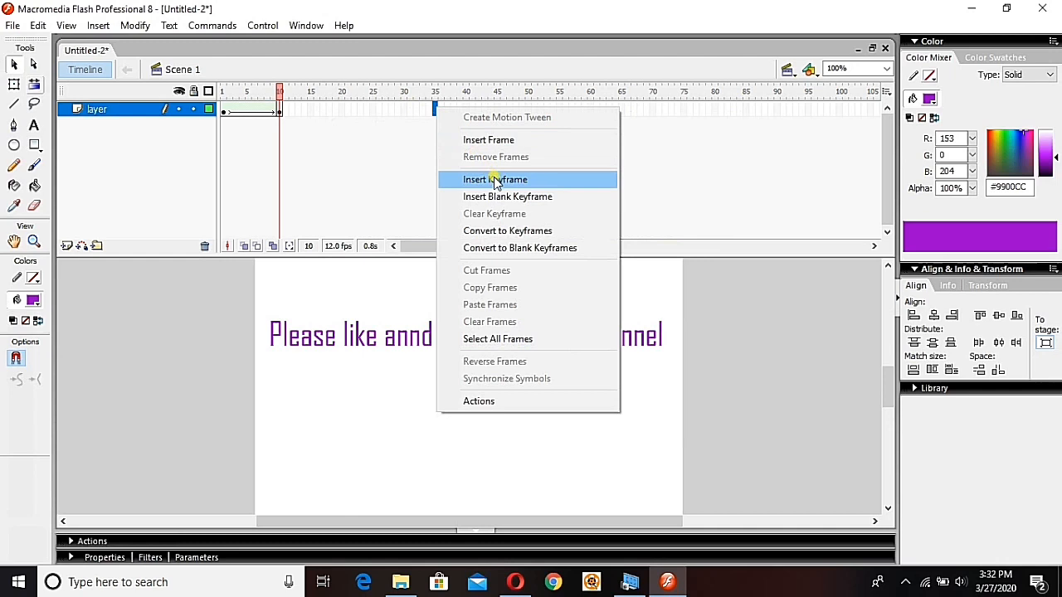
click(494, 179)
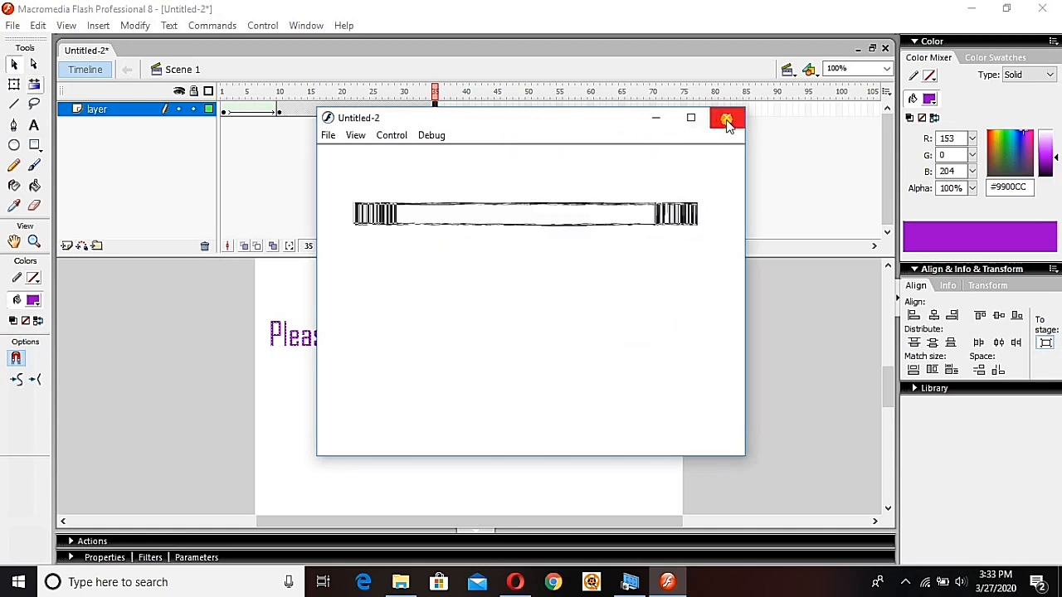
click(727, 118)
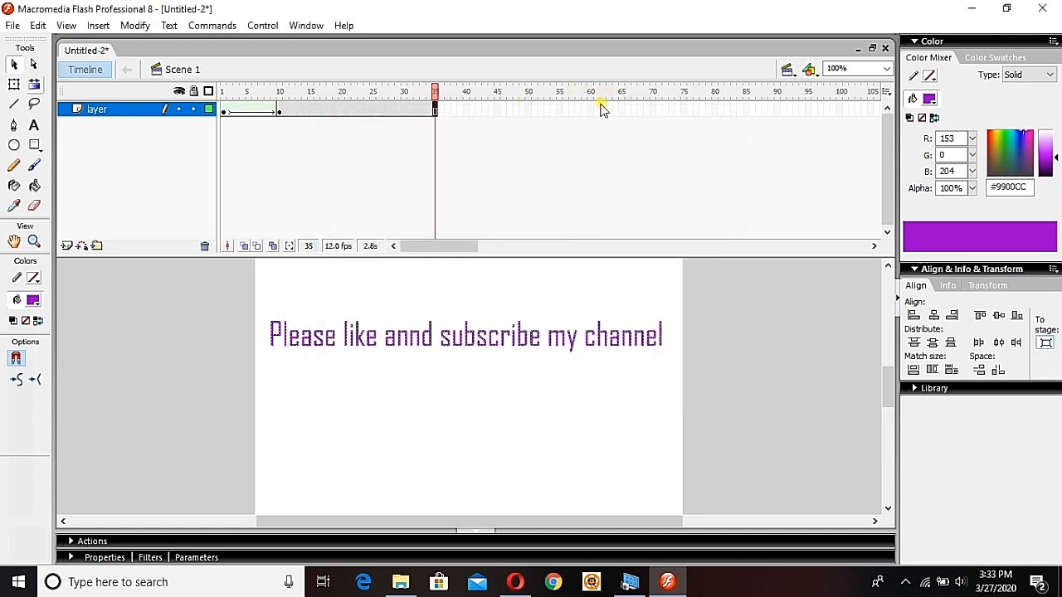
Insert a keyframe at frame 60 to extend the hold, and preview again.
right_click(590, 110)
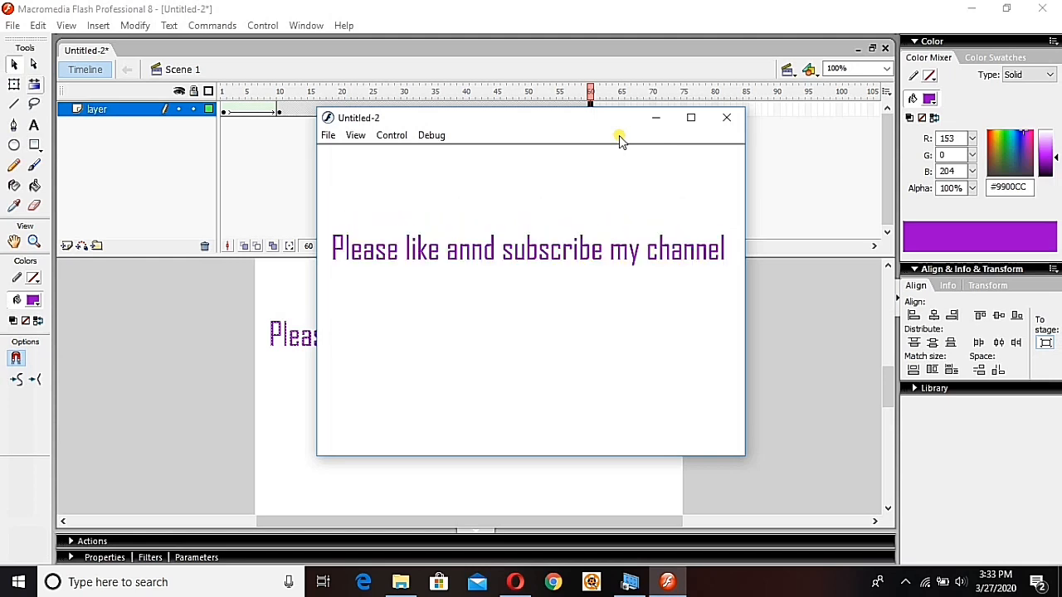
mouse_move(727, 116)
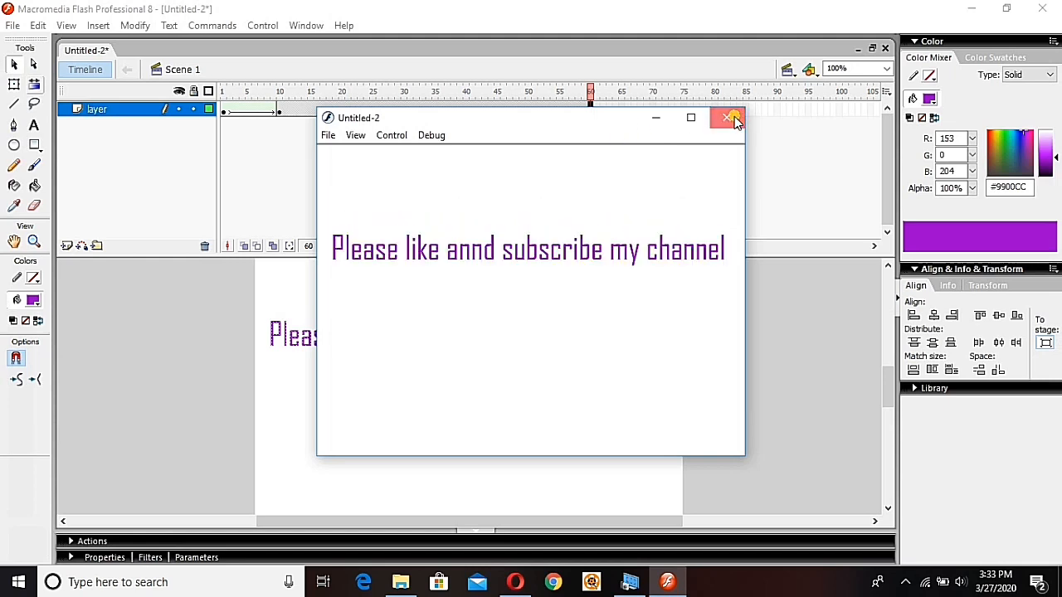
click(725, 117)
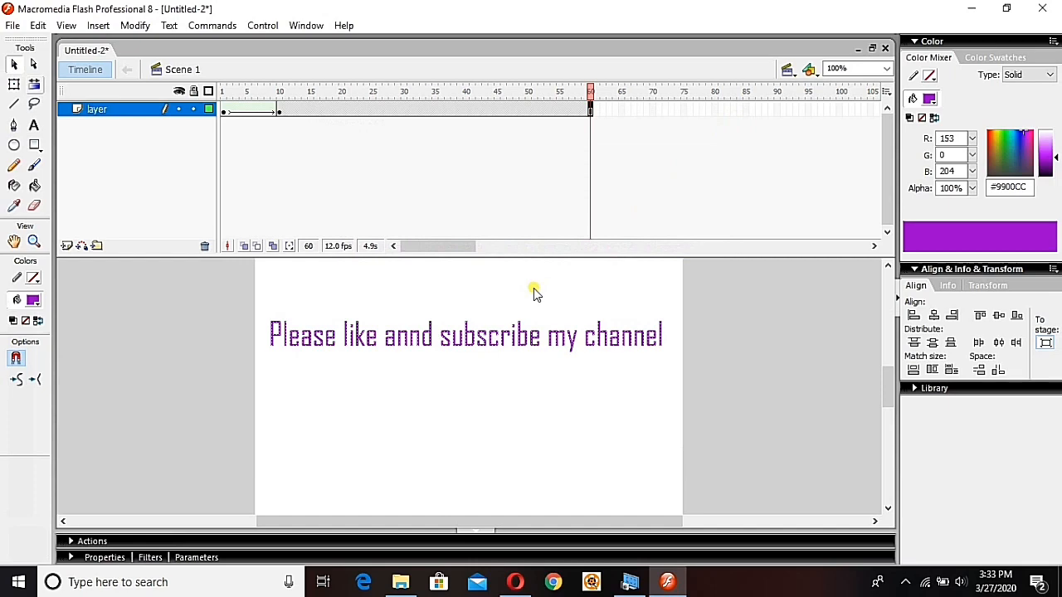
From Save As, create a new folder '3rd' inside Lectures.
key(ctrl+s)
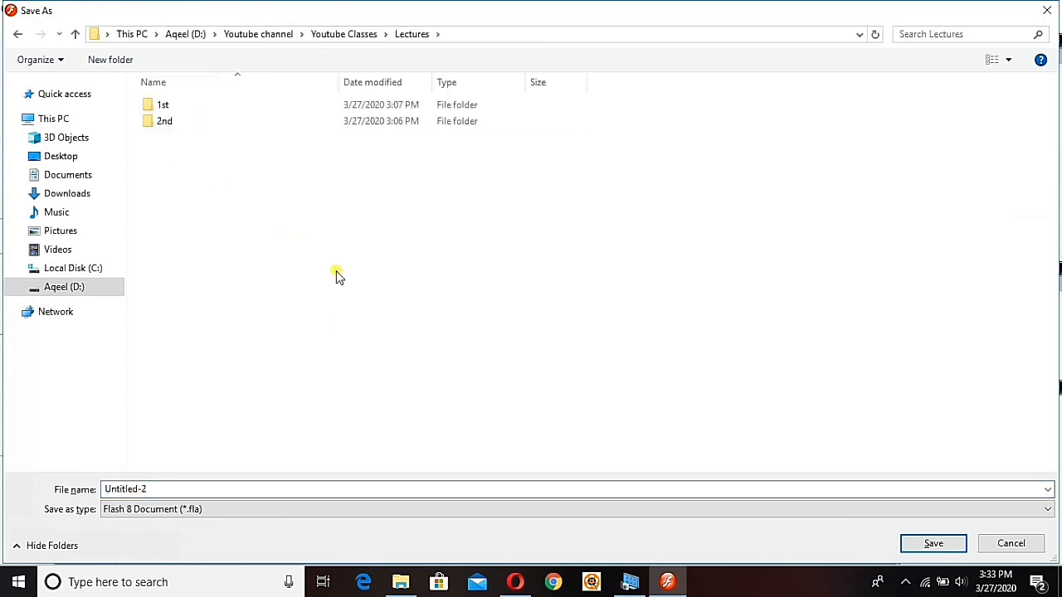
right_click(337, 275)
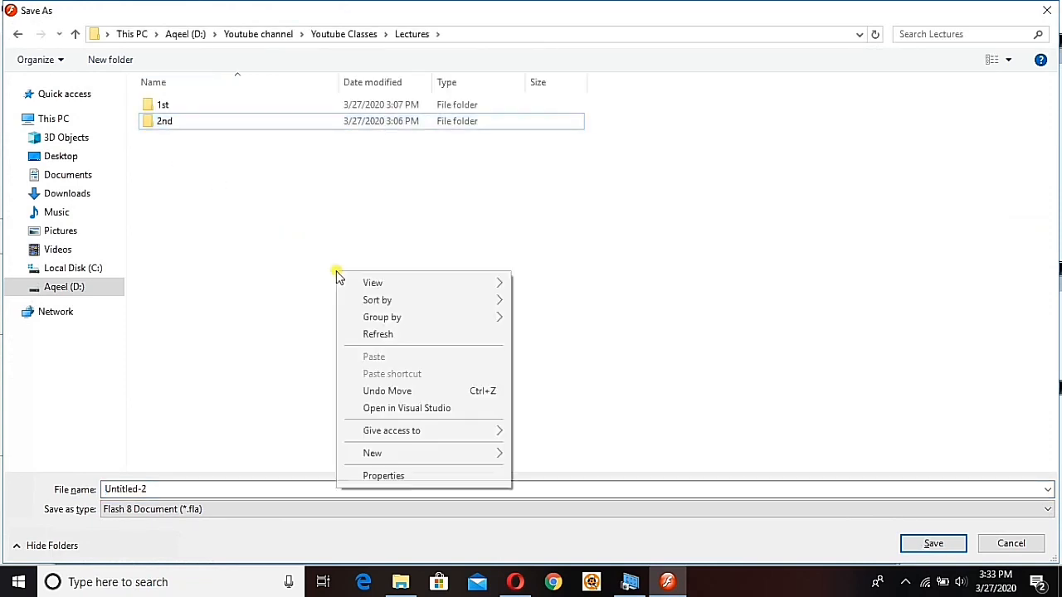
mouse_move(431, 456)
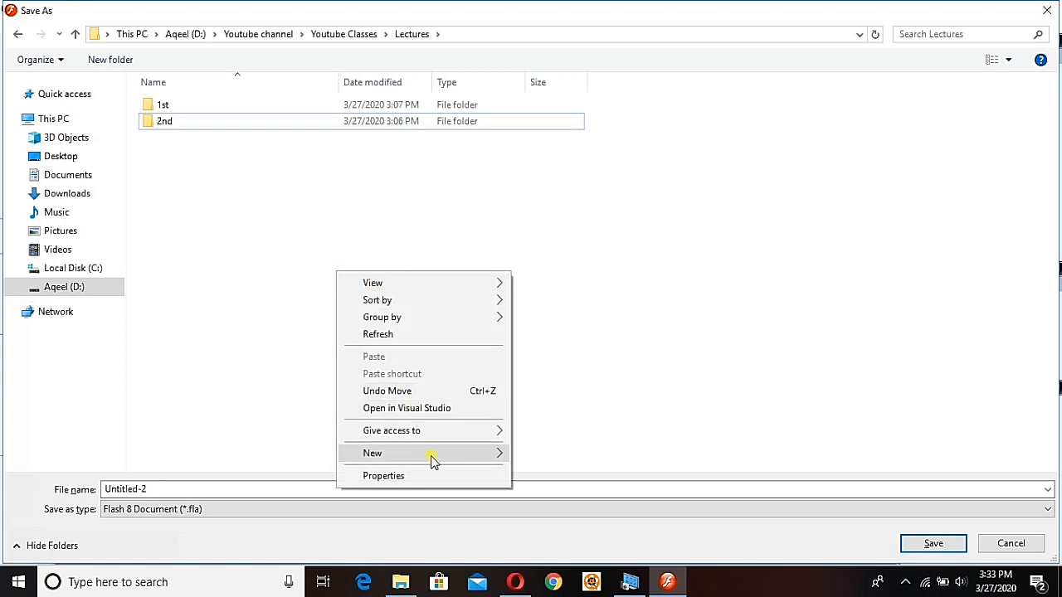
click(397, 453)
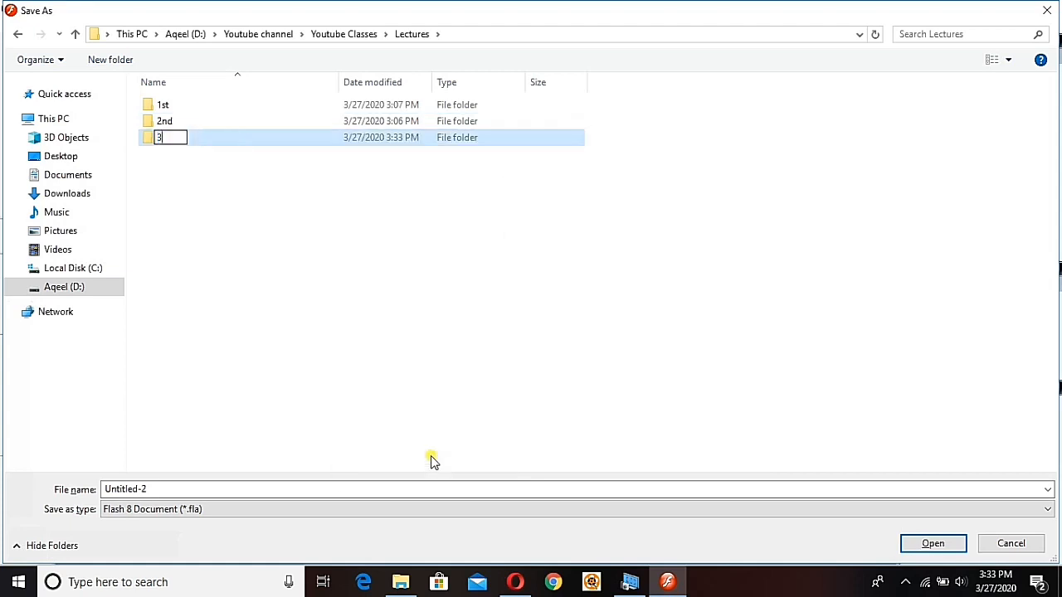
text(rd)
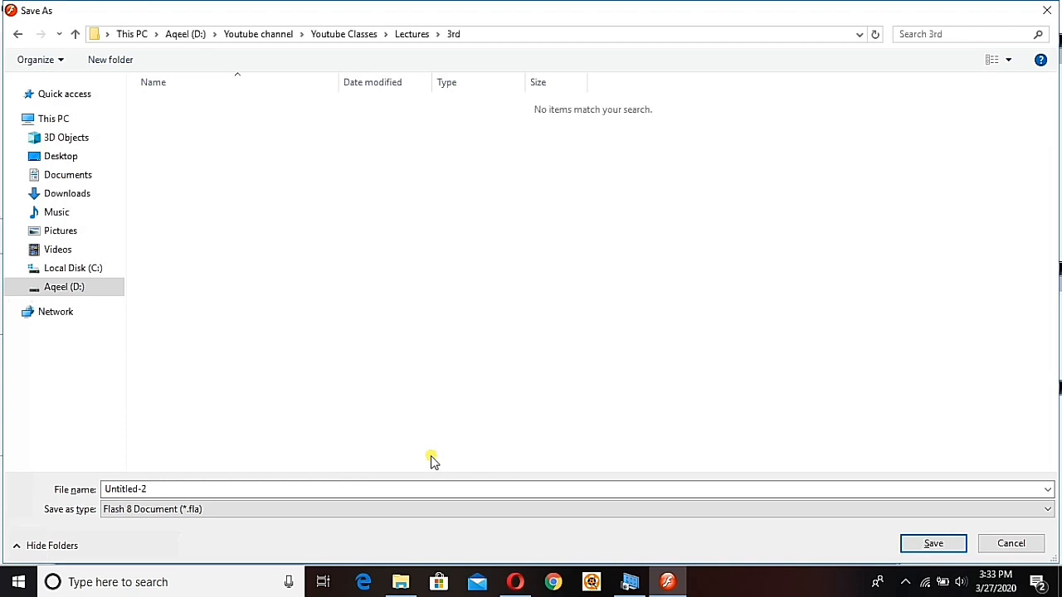
Save the animation as '3rd lecture' inside the new folder.
text(3rd lect)
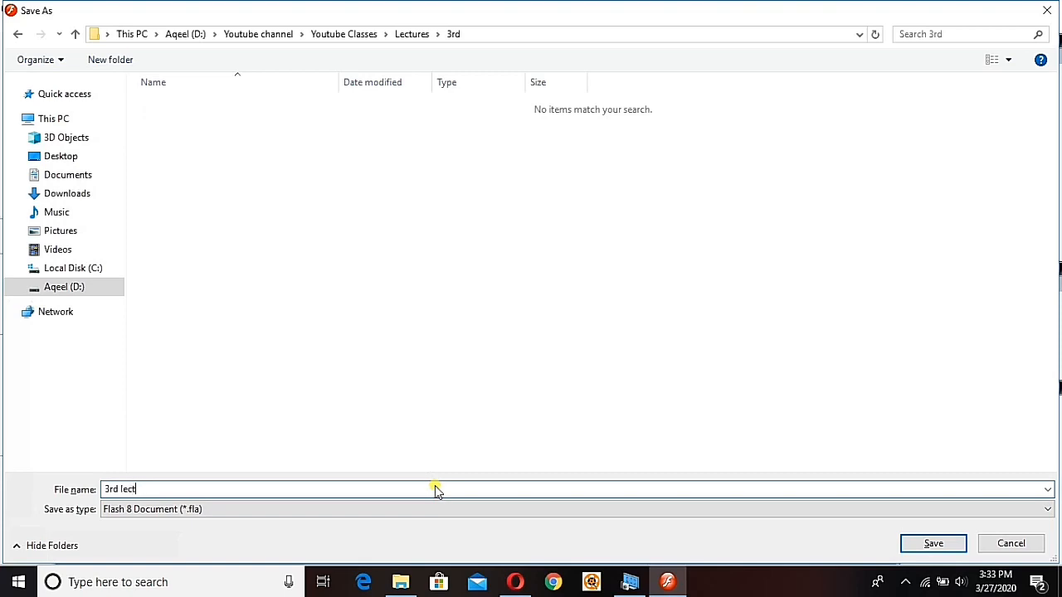
click(933, 544)
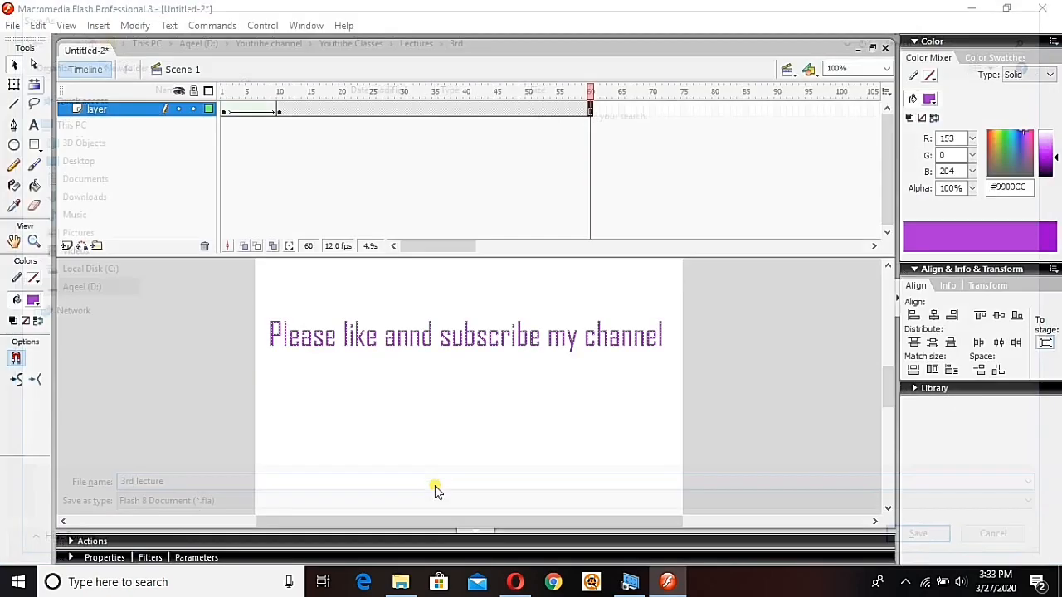
click(925, 534)
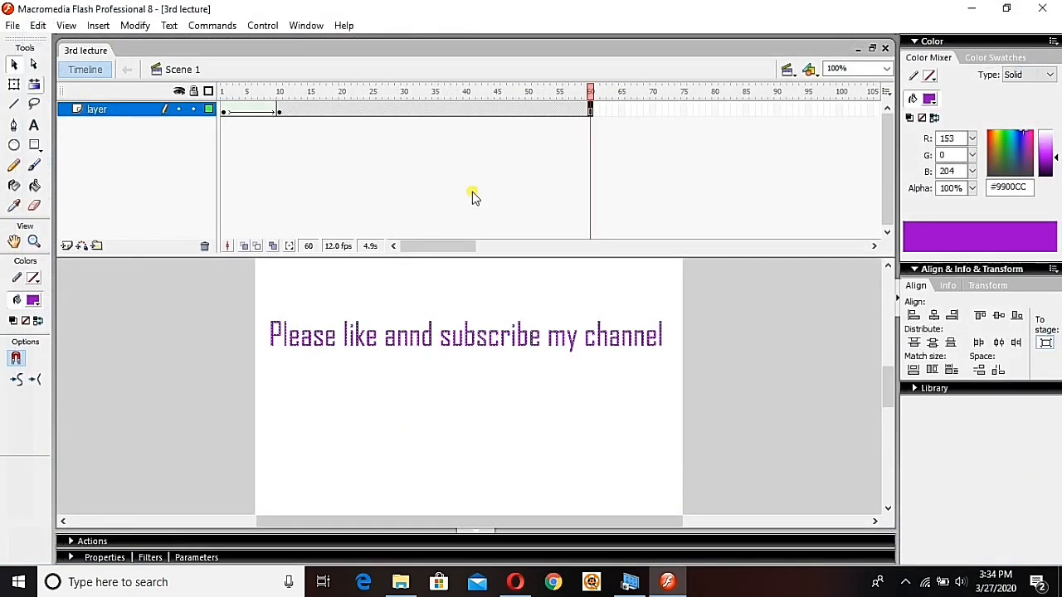